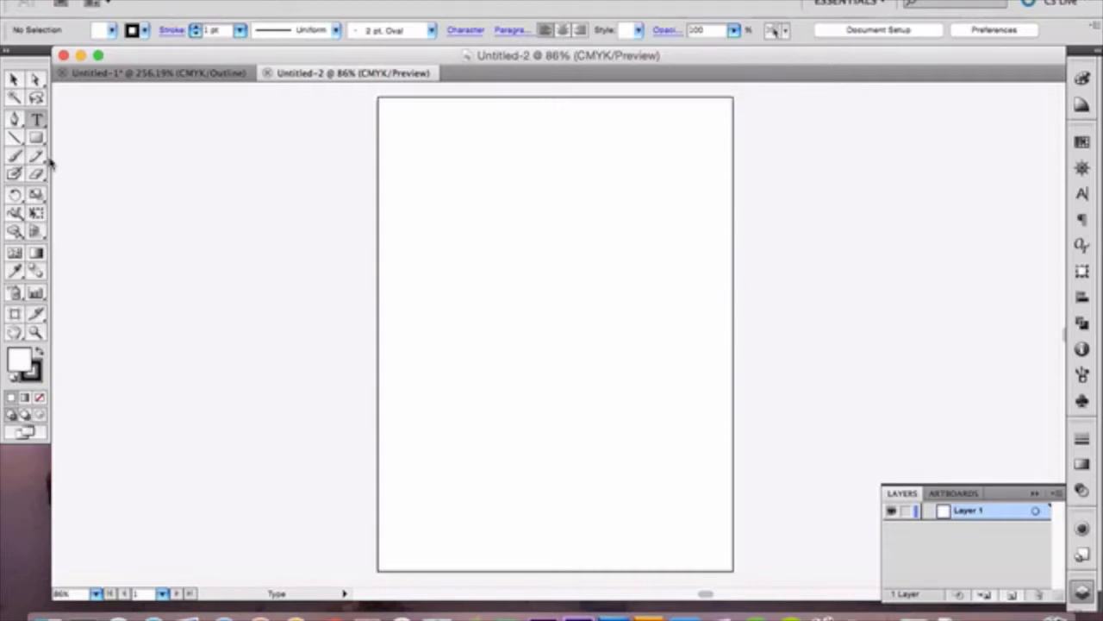
mouse_move(37, 119)
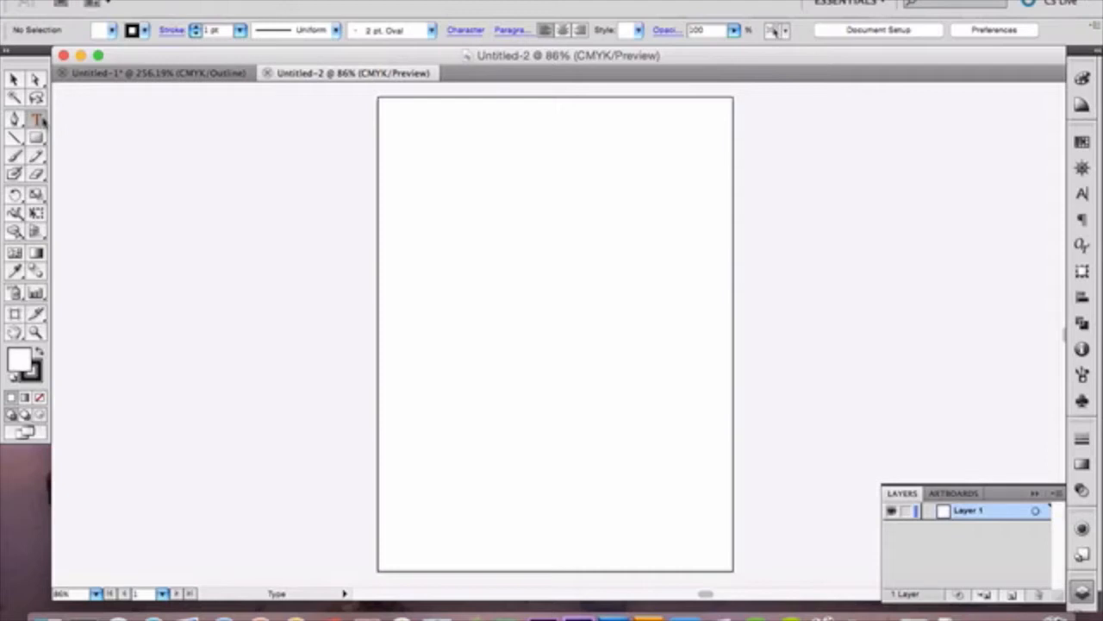
mouse_move(38, 119)
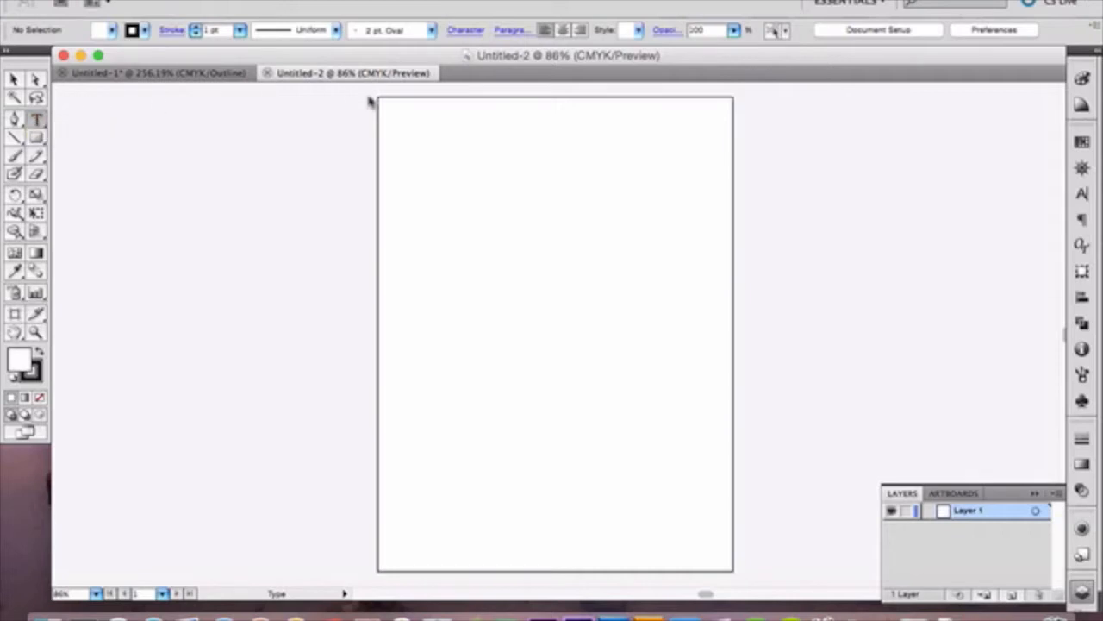
mouse_move(555, 153)
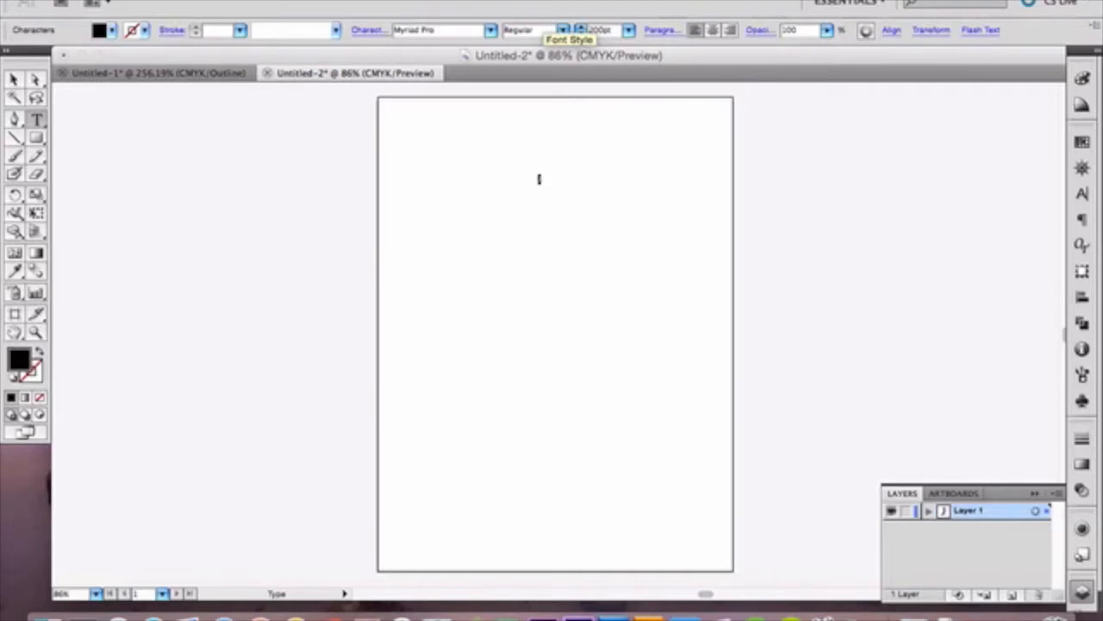
Step: Type the letter J and set its font to Insaniburger
type("J")
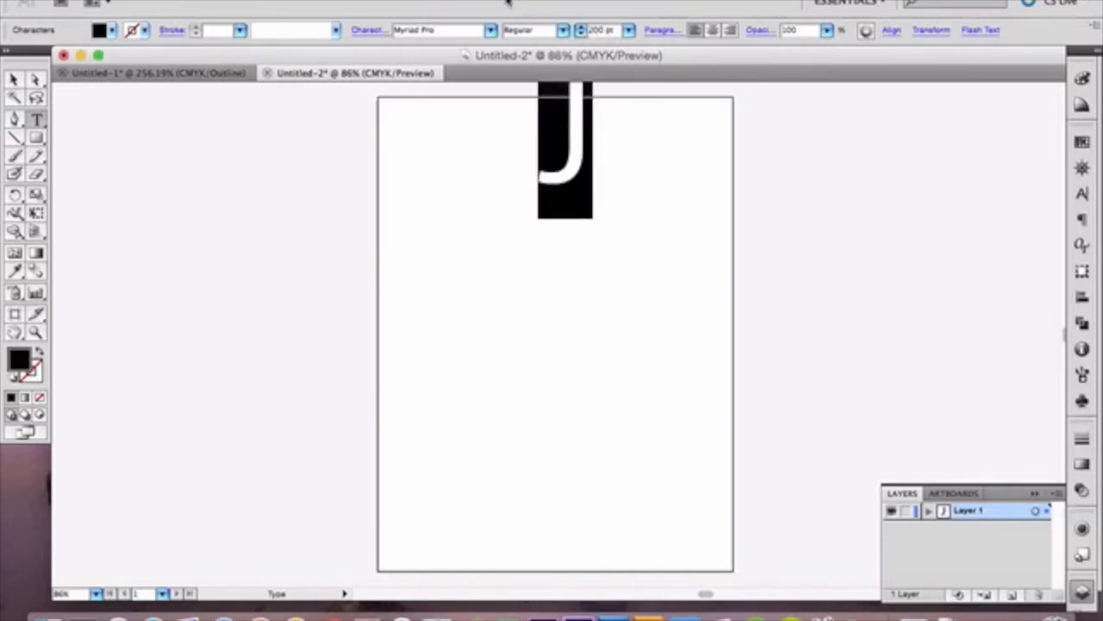
left_click(442, 30)
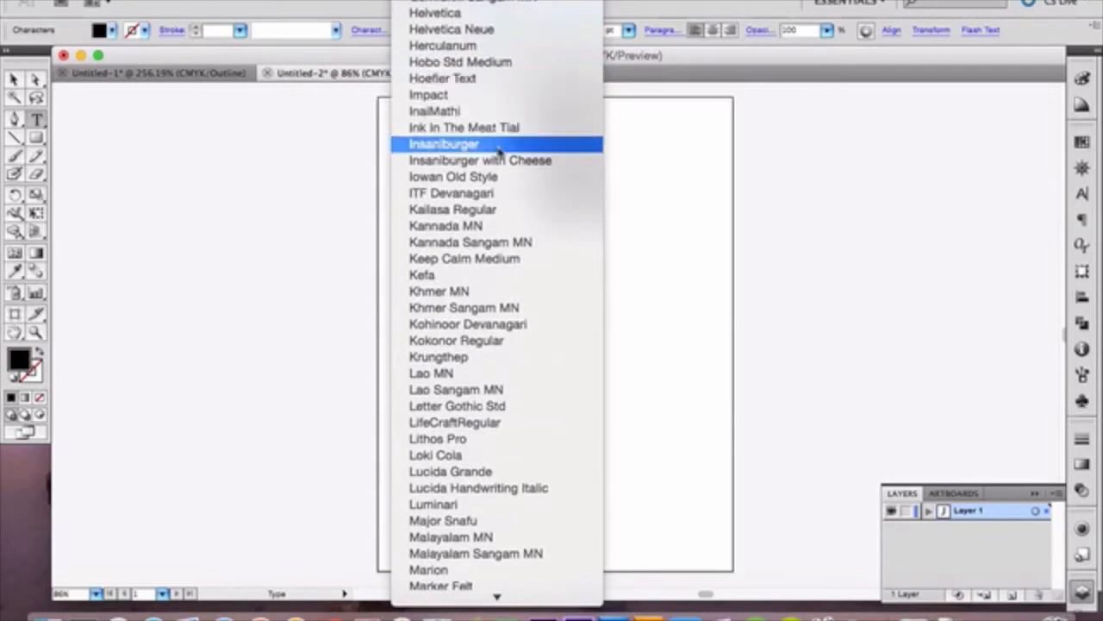
left_click(444, 144)
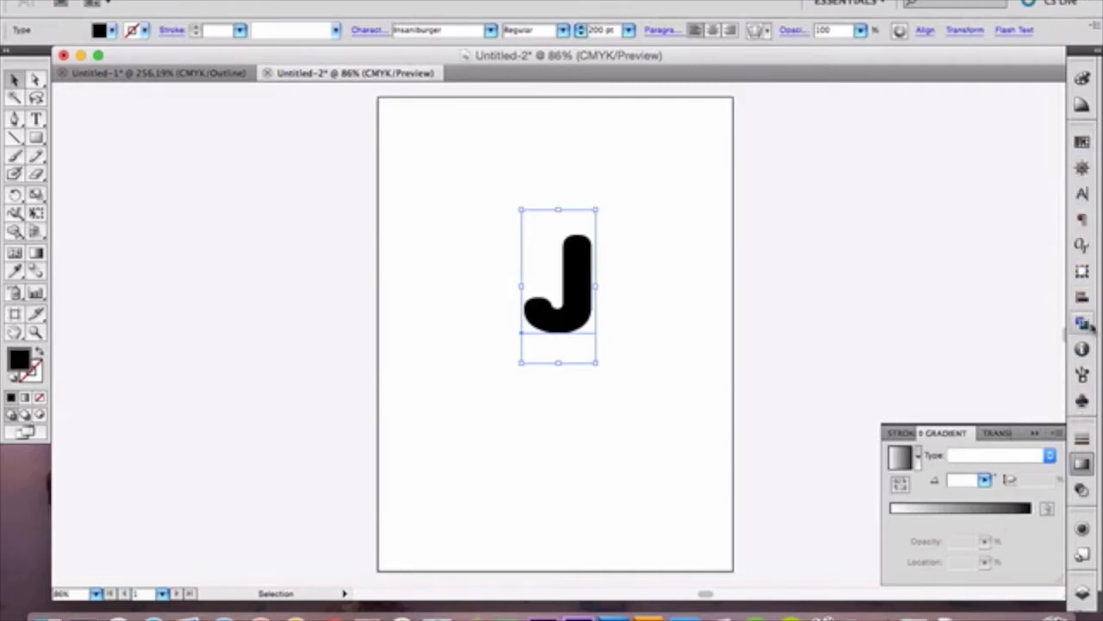
Step: Fill the J with a light blue swatch and apply a 3D Extrude & Bevel effect
left_click(1083, 142)
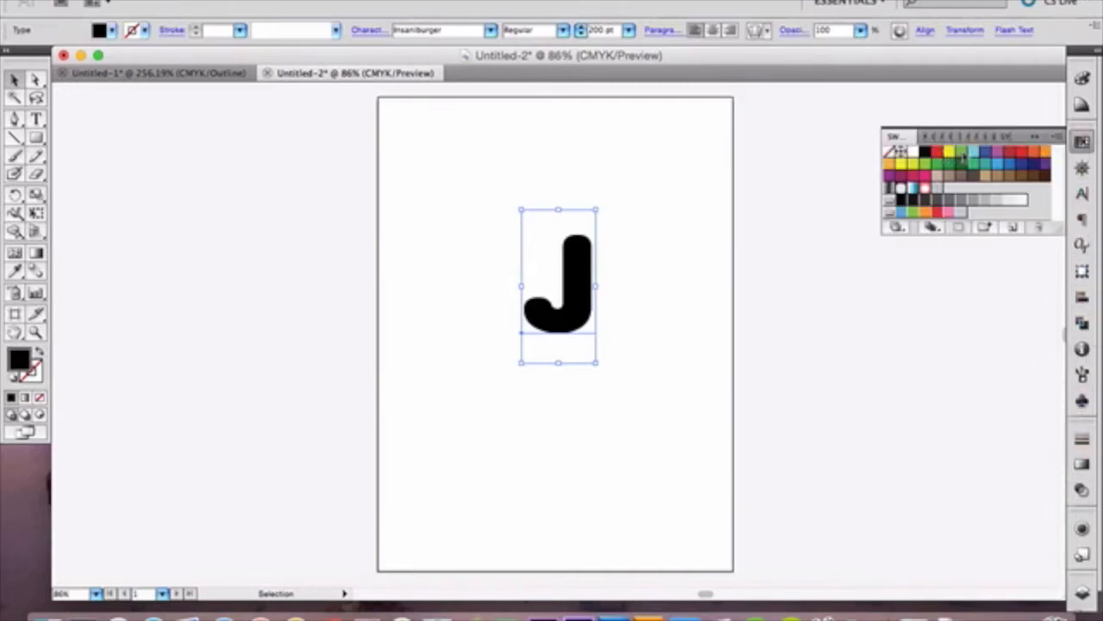
left_click(973, 154)
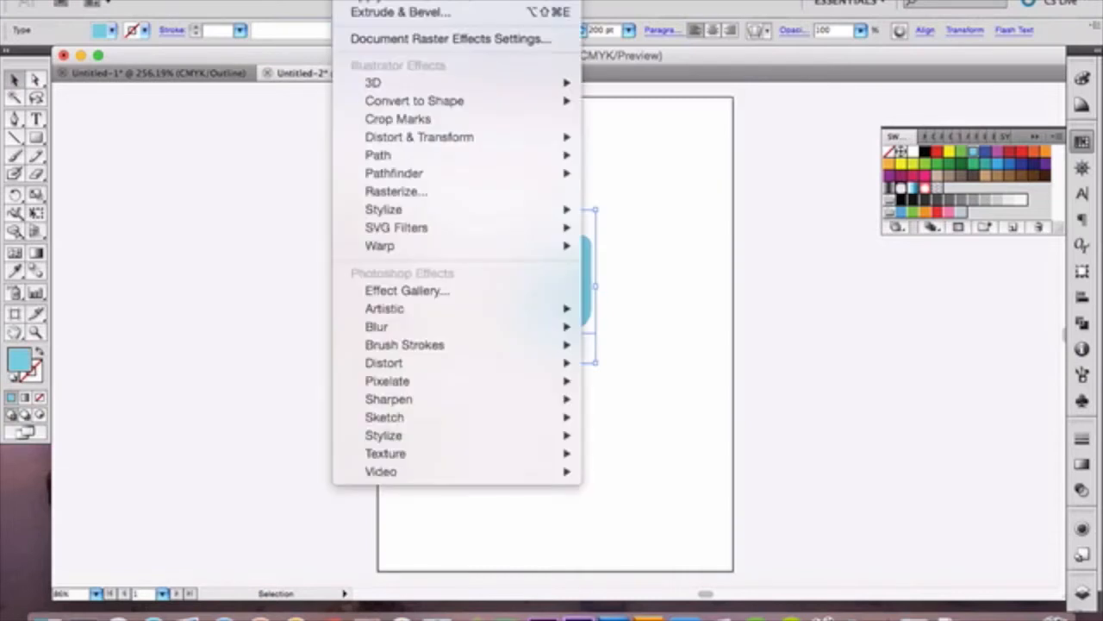
mouse_move(372, 82)
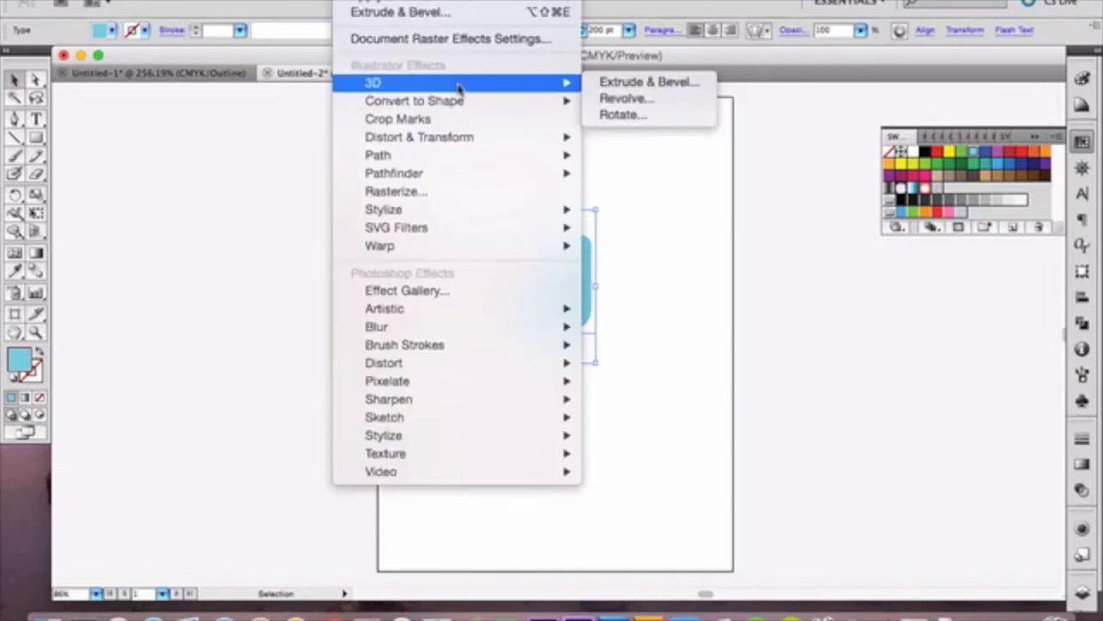
mouse_move(649, 81)
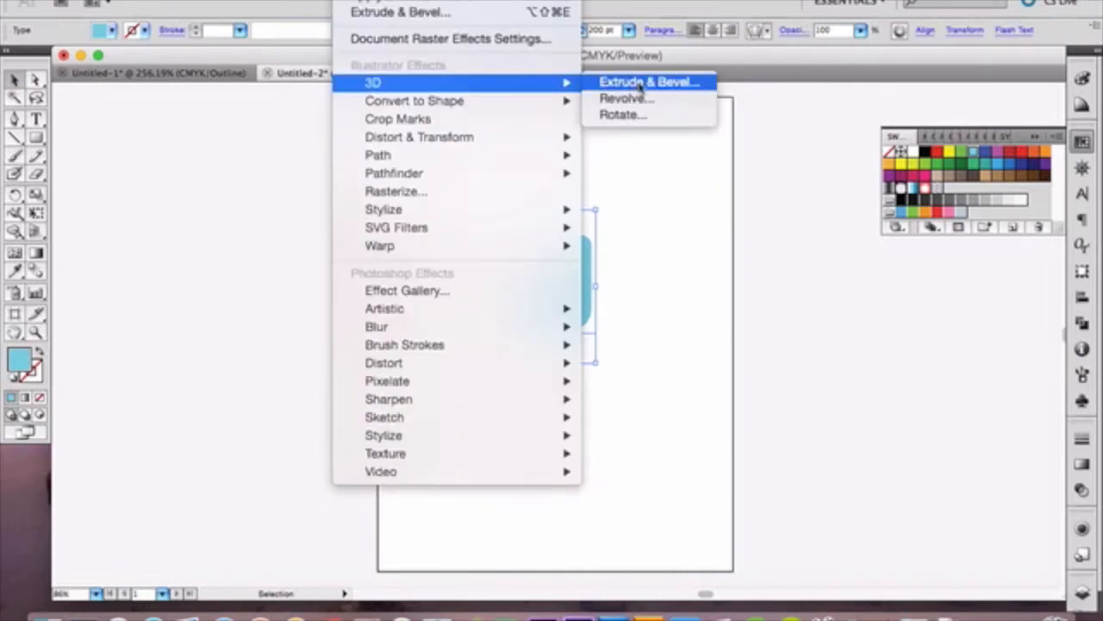
left_click(649, 81)
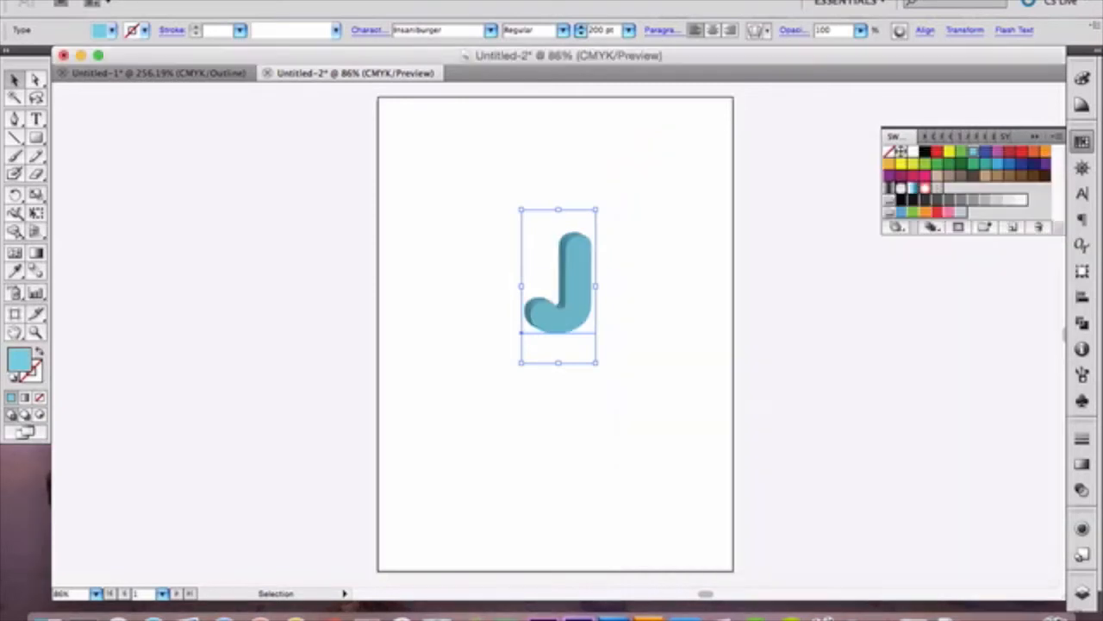
mouse_move(609, 359)
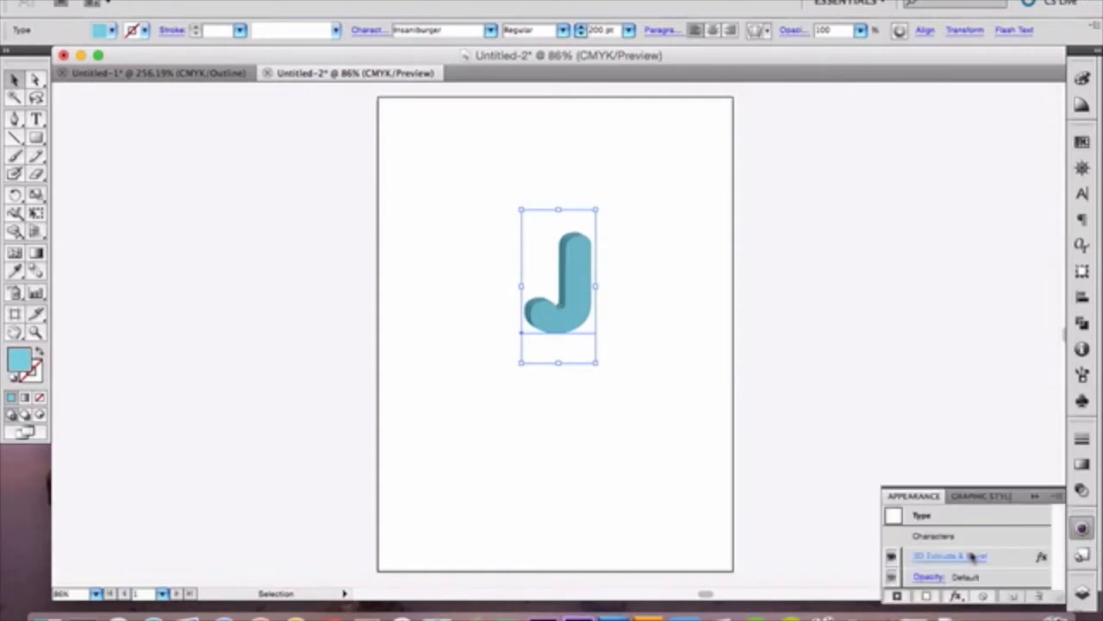
Step: Re-edit the 3D Extrude & Bevel with Preview on and confirm a custom rotation
left_click(948, 555)
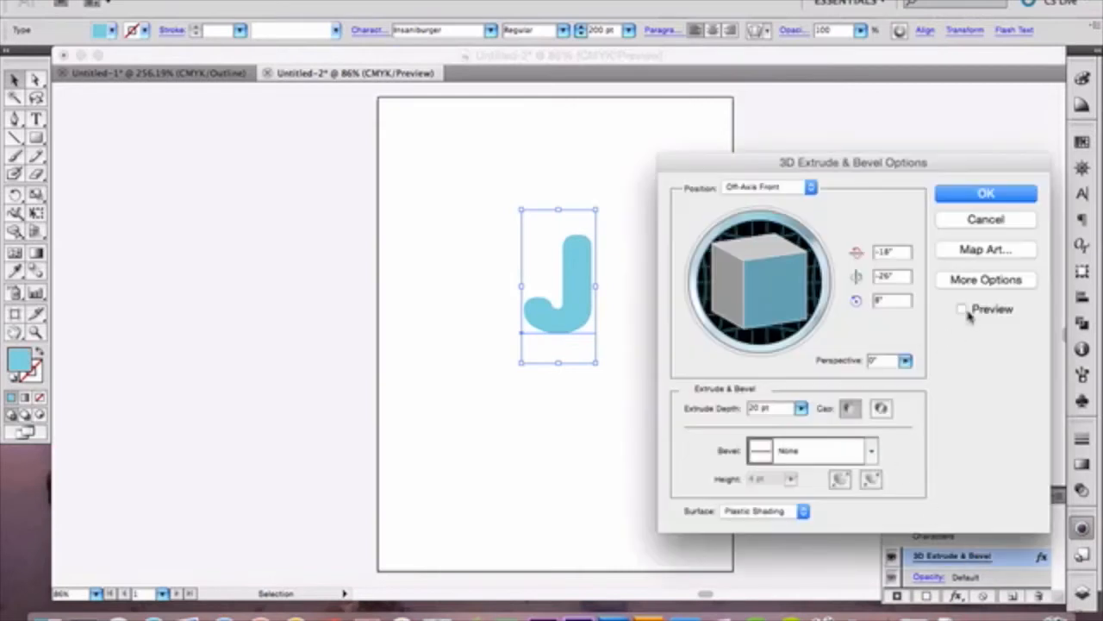
left_click(961, 309)
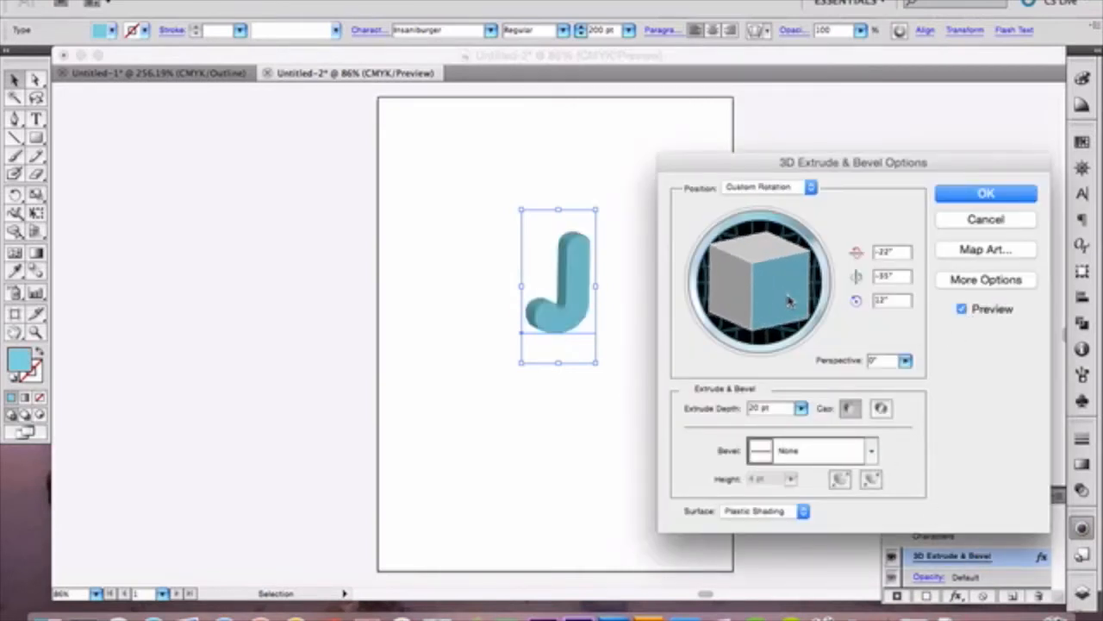
left_click(985, 192)
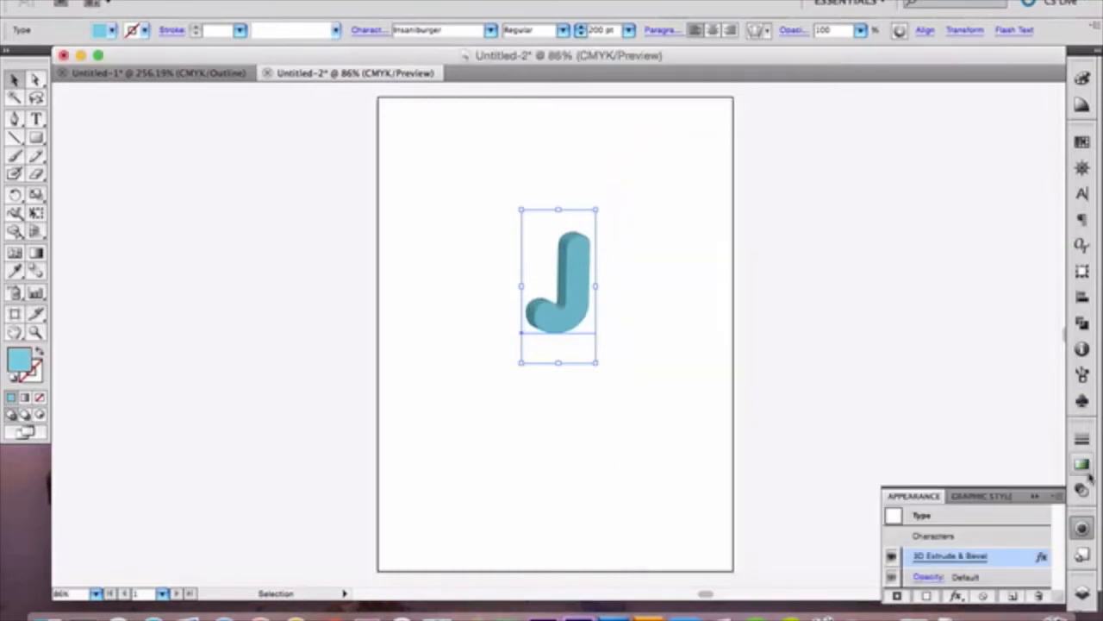
mouse_move(1082, 464)
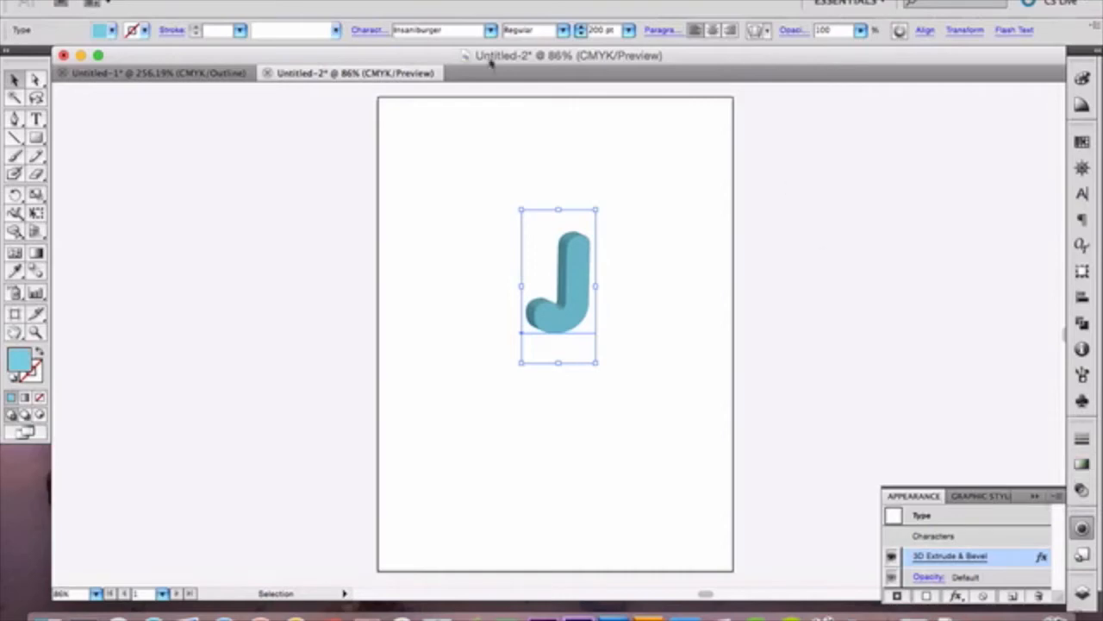
Step: Expand the J's 3D appearance via Object > Expand Appearance
left_click(311, 14)
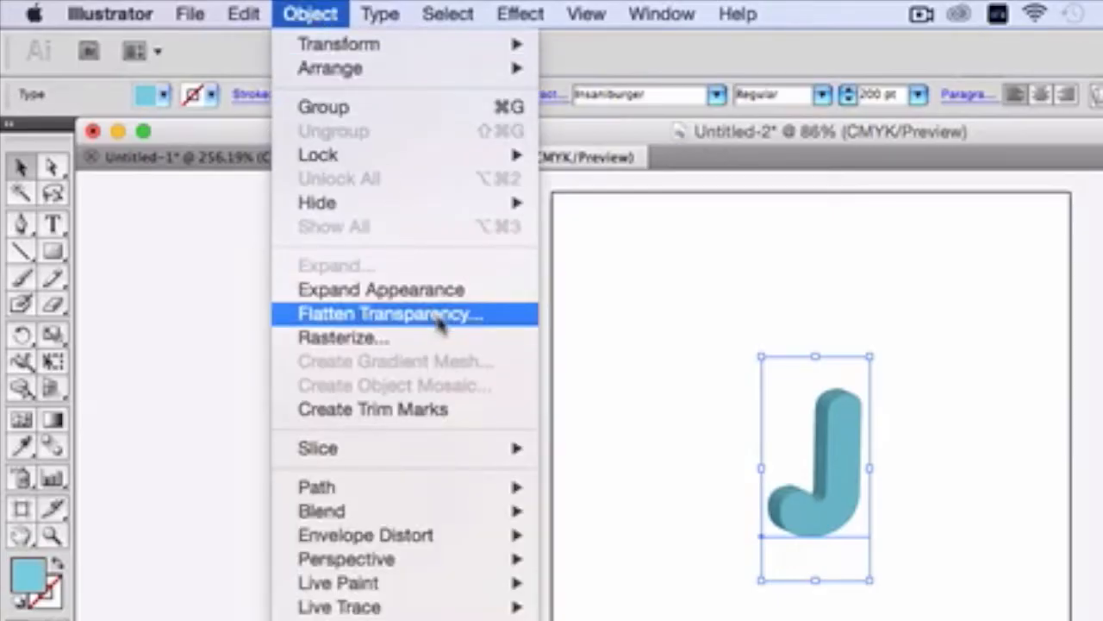
mouse_move(405, 290)
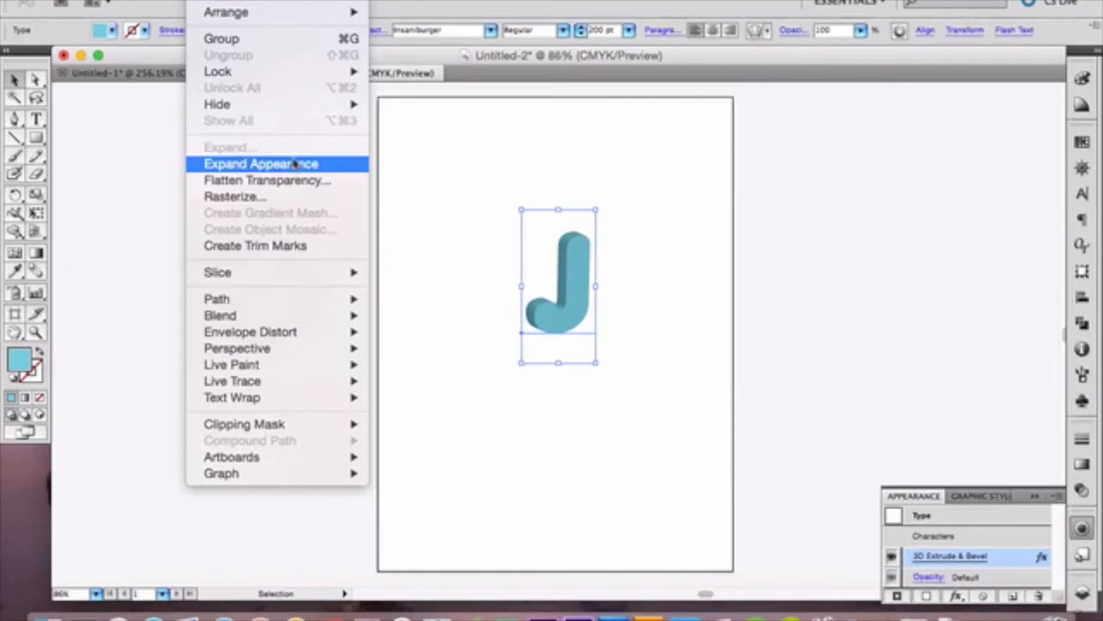
left_click(260, 164)
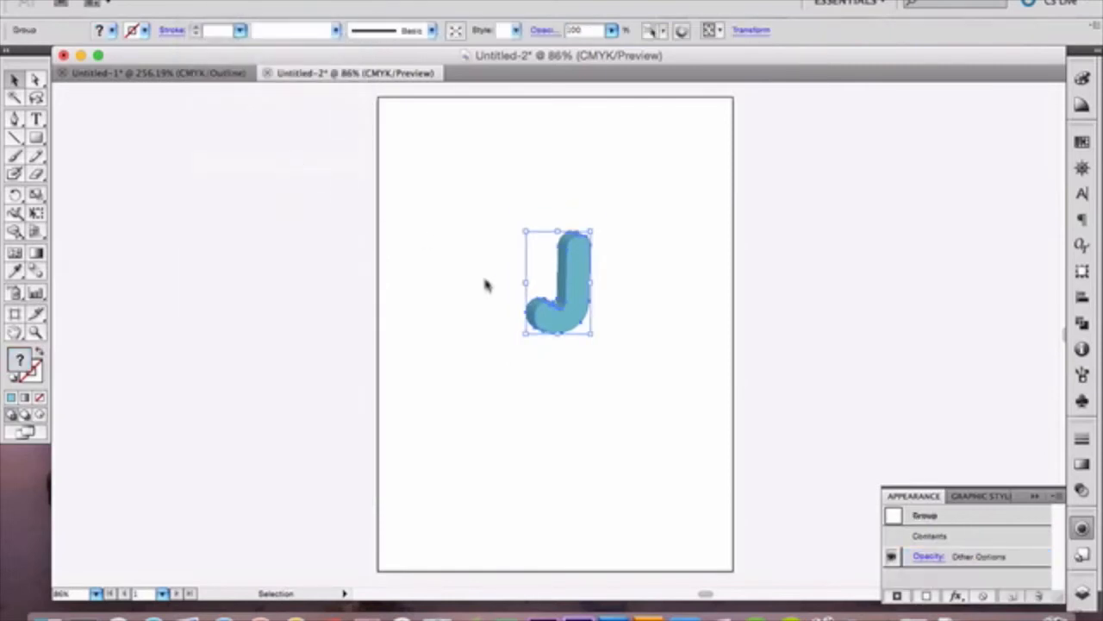
mouse_move(629, 330)
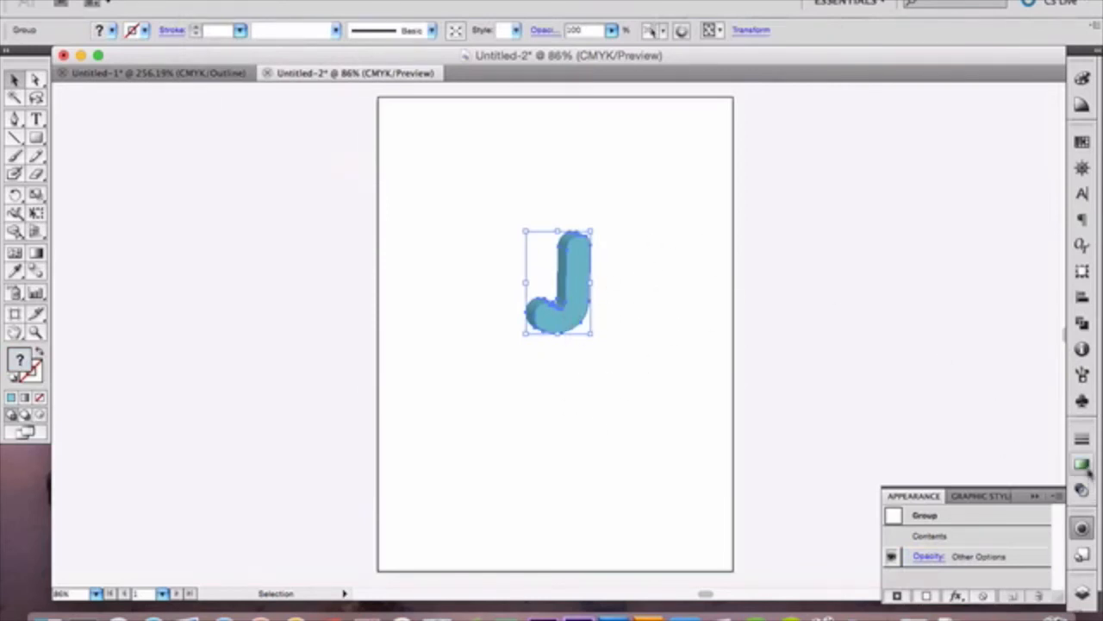
Step: Fill the J with the Water gradient preset and shift its colour stops
left_click(1082, 464)
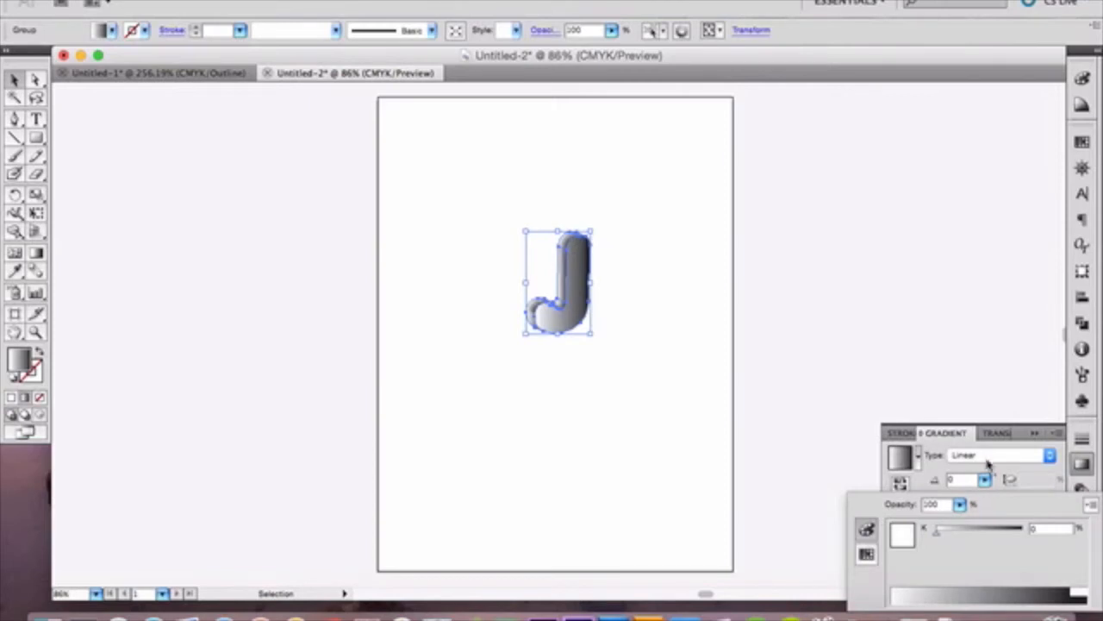
left_click(918, 458)
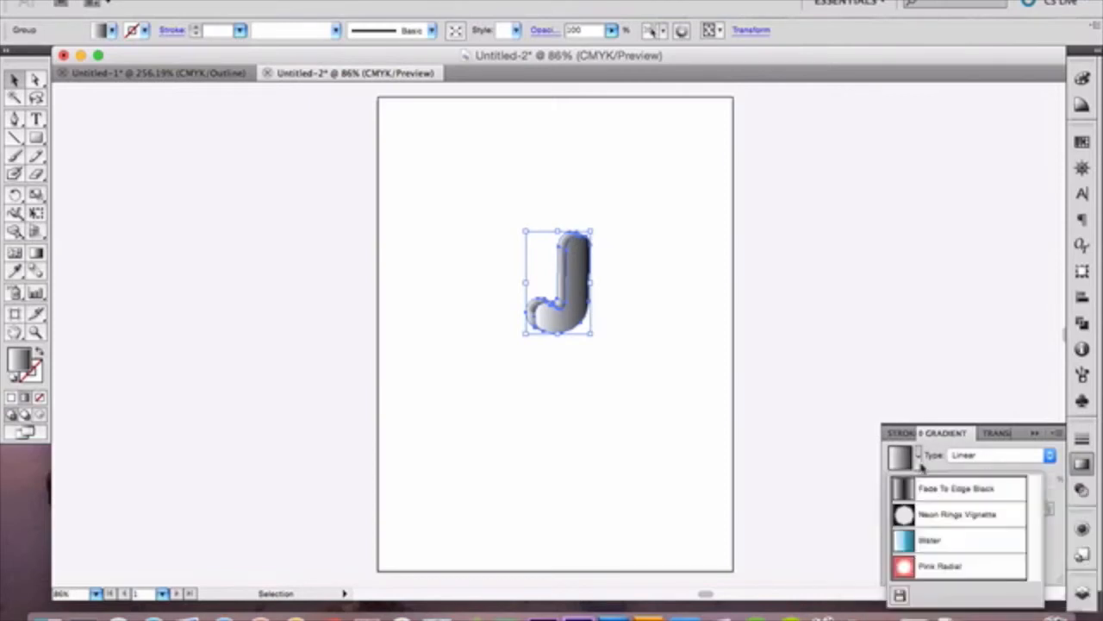
left_click(930, 539)
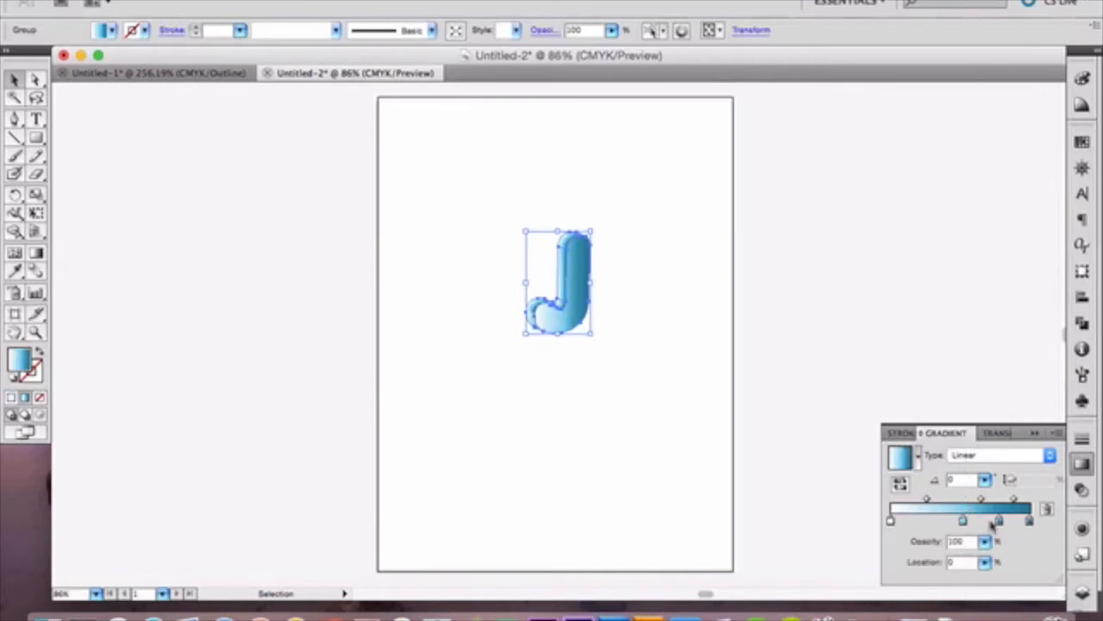
left_click_drag(993, 518, 963, 518)
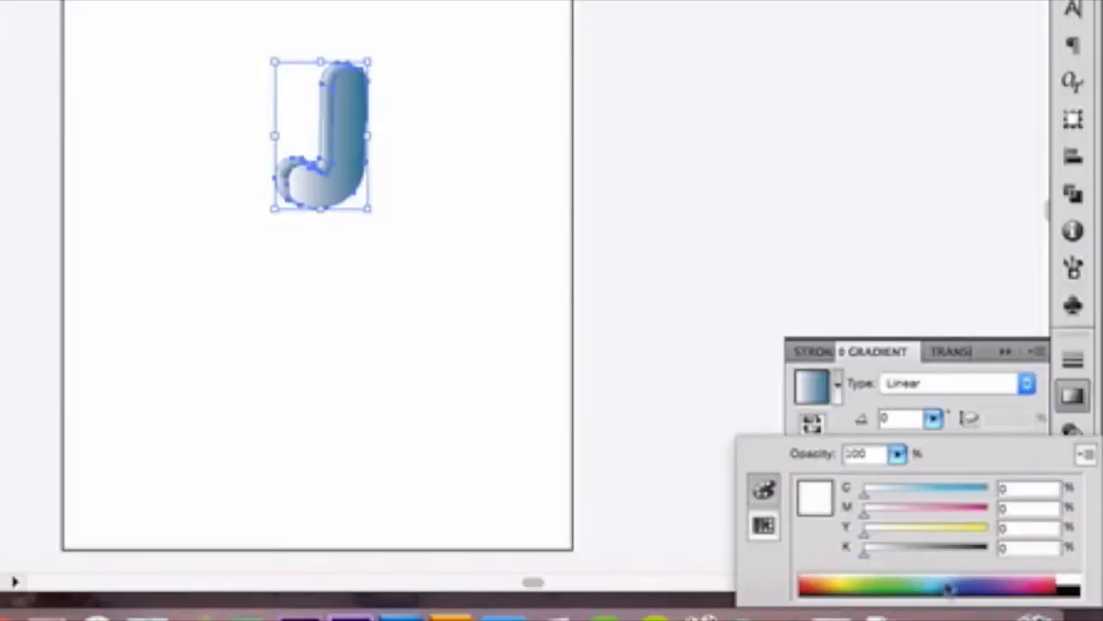
Step: Recolour the gradient stops to coral and red shades, reducing the yellow
left_click(811, 586)
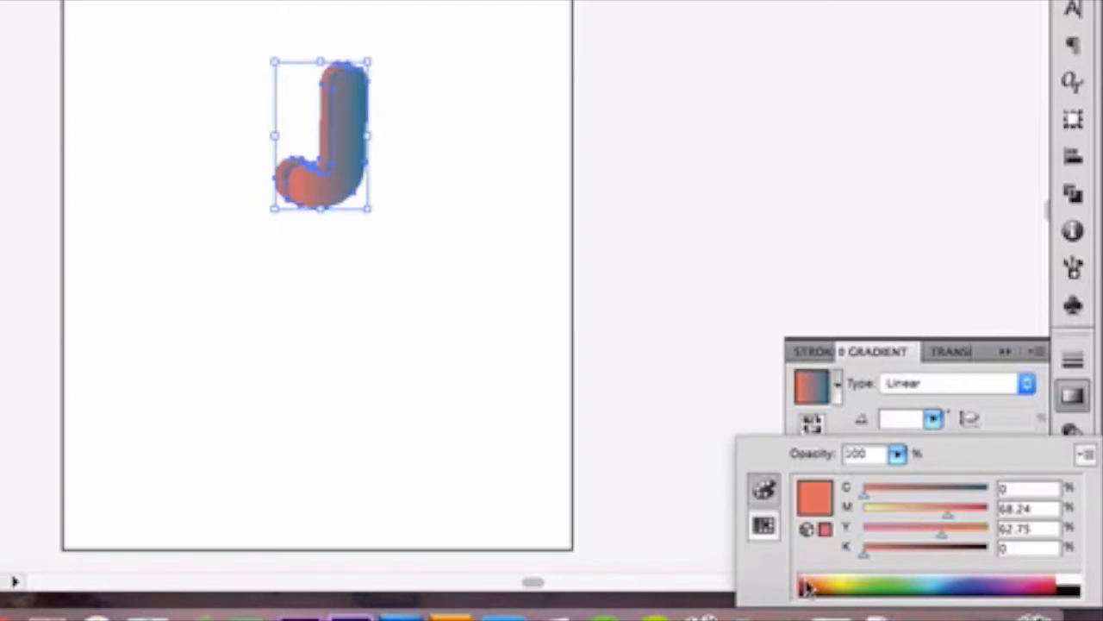
mouse_move(918, 530)
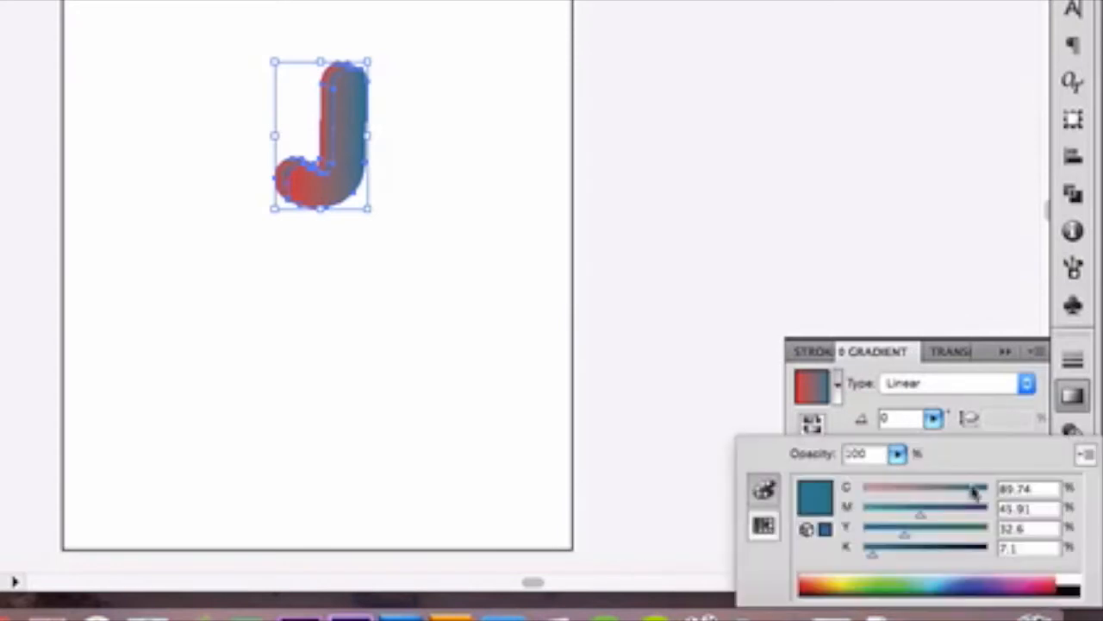
left_click(818, 590)
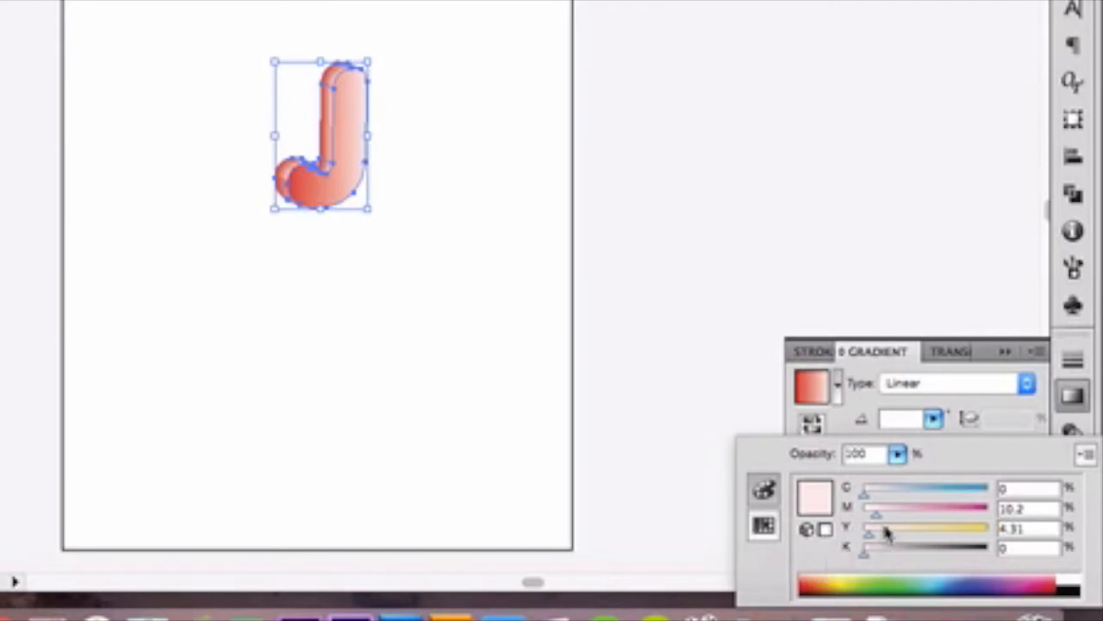
left_click(808, 589)
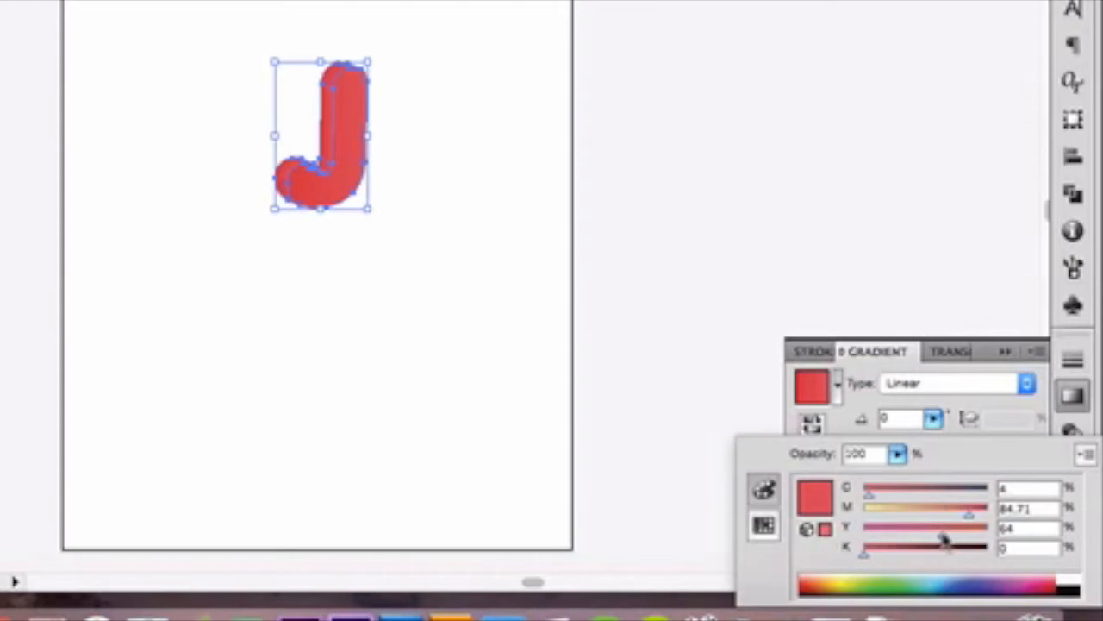
left_click_drag(944, 539, 922, 538)
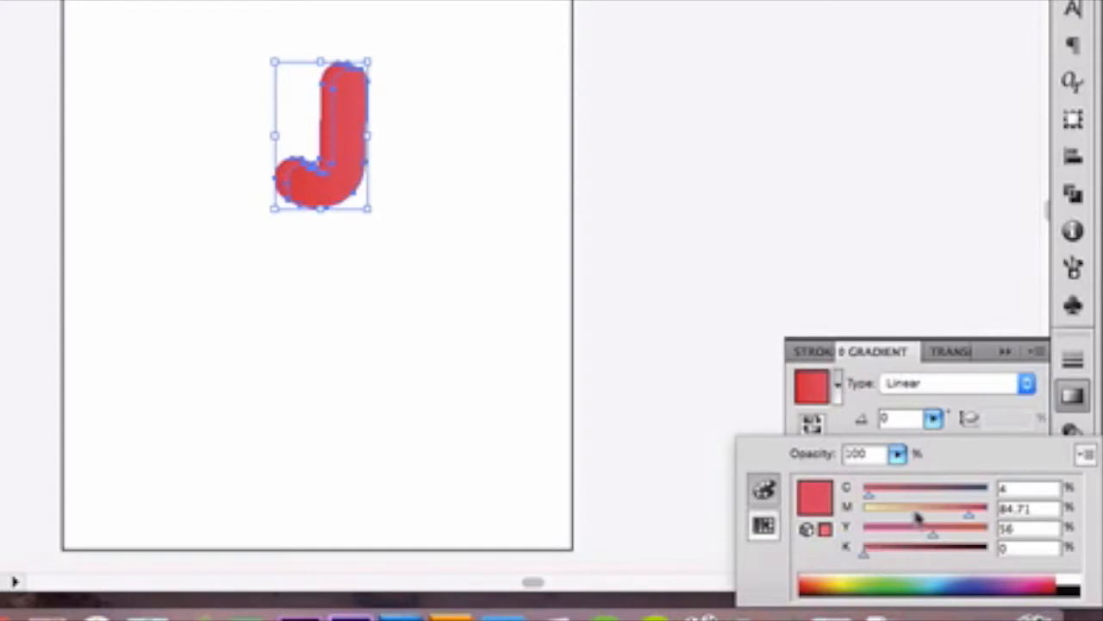
left_click_drag(974, 507, 948, 507)
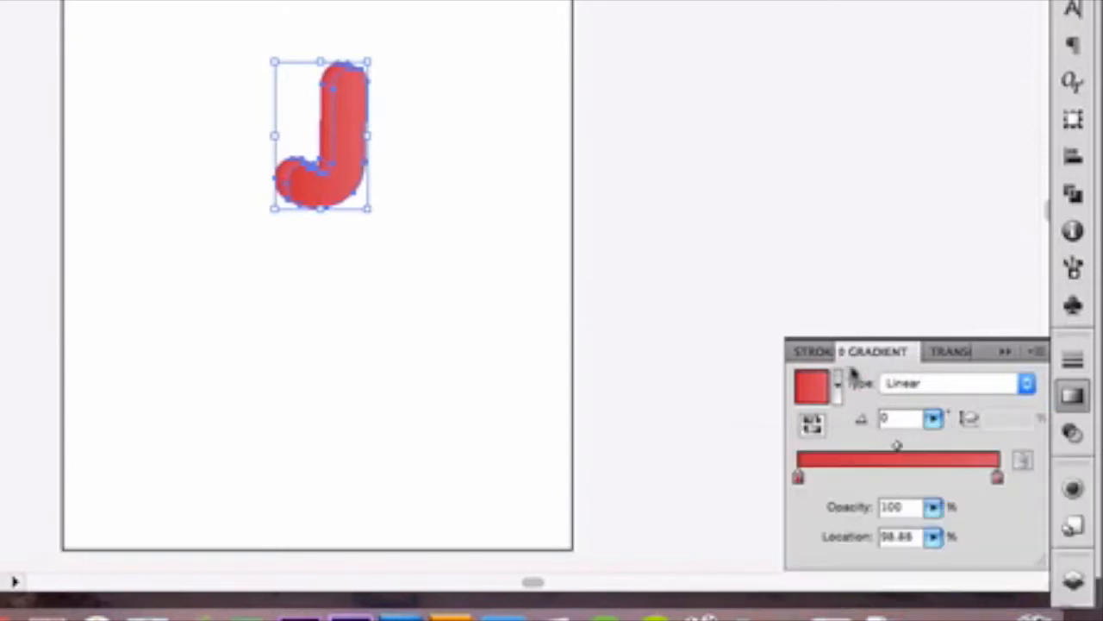
mouse_move(586, 316)
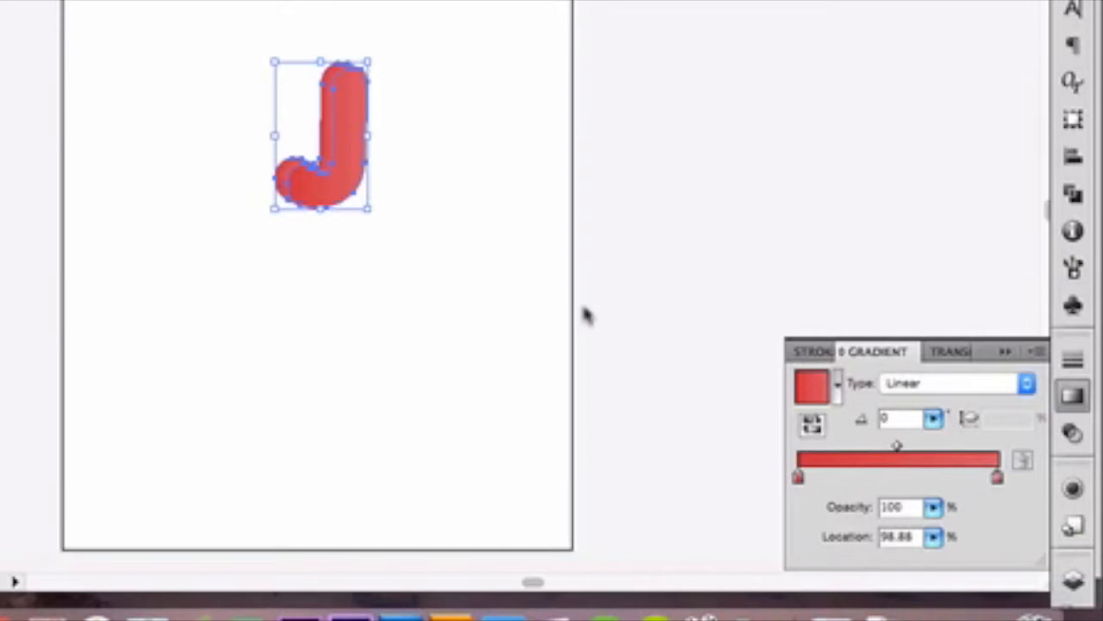
mouse_move(586, 318)
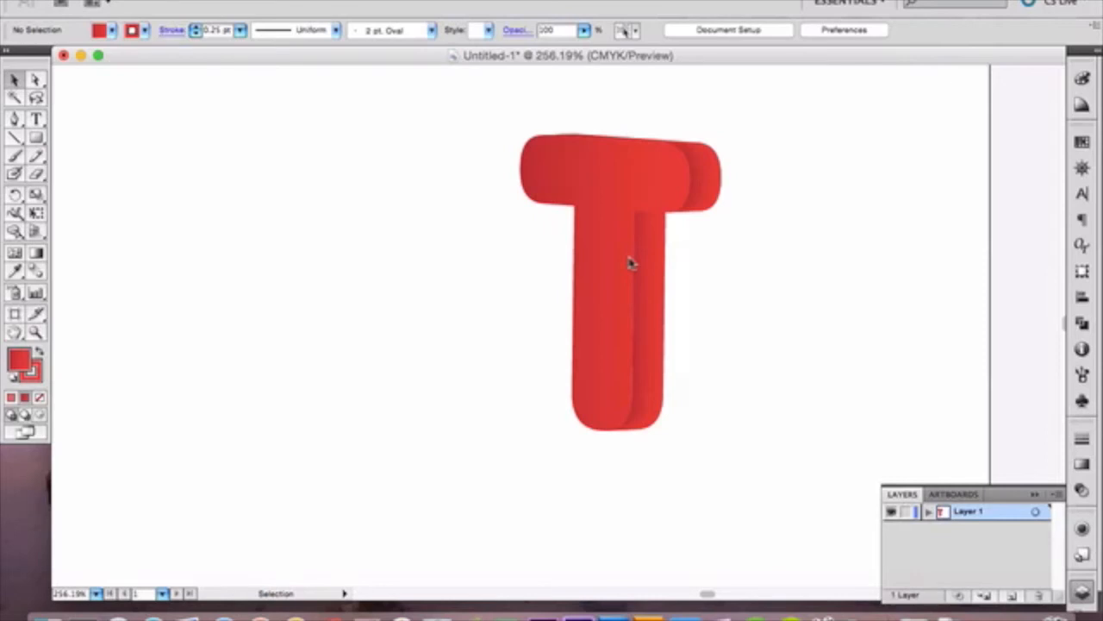
mouse_move(630, 263)
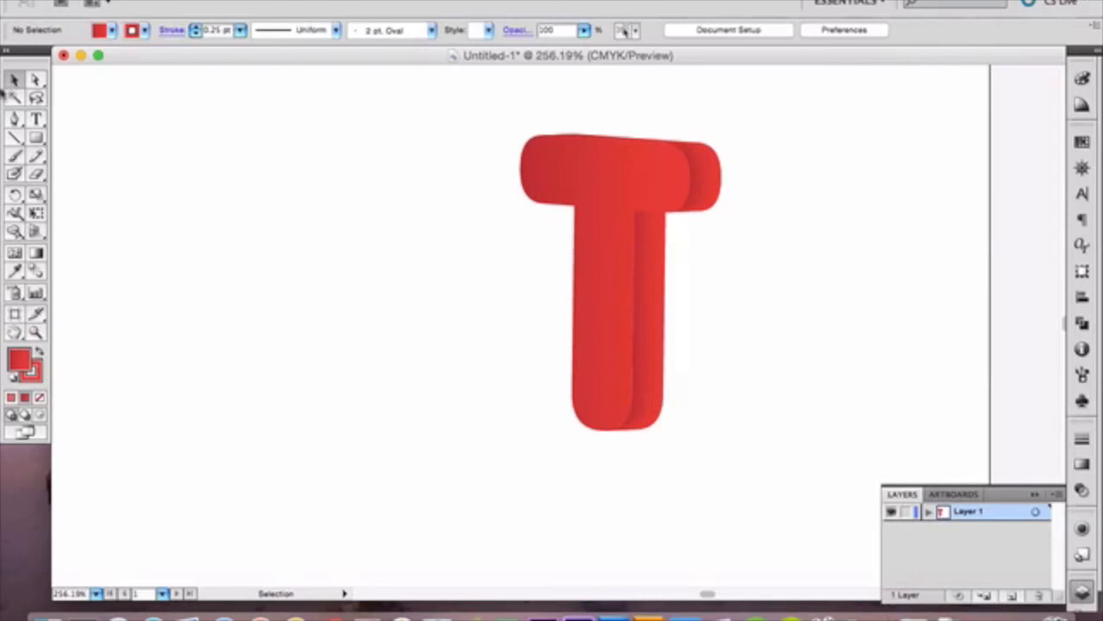
left_click(147, 10)
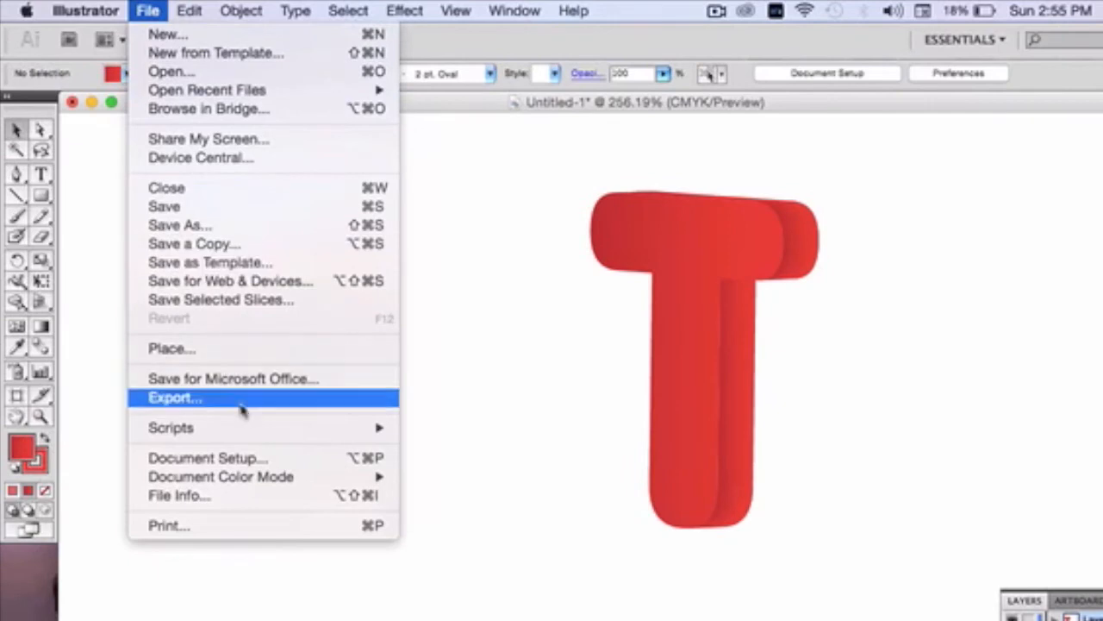
left_click(175, 396)
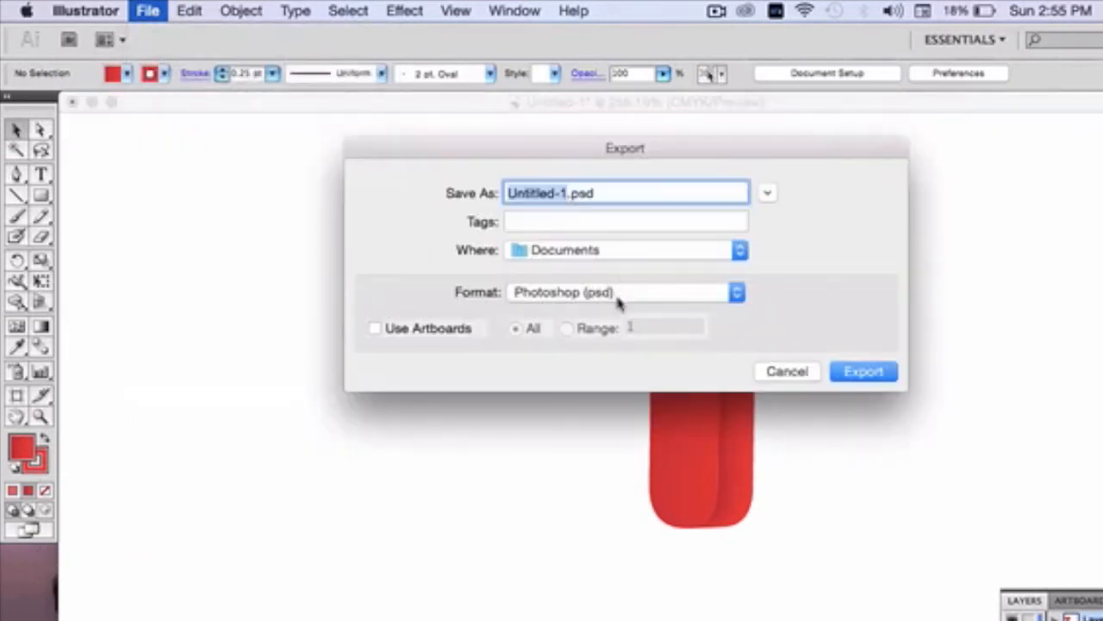
mouse_move(676, 300)
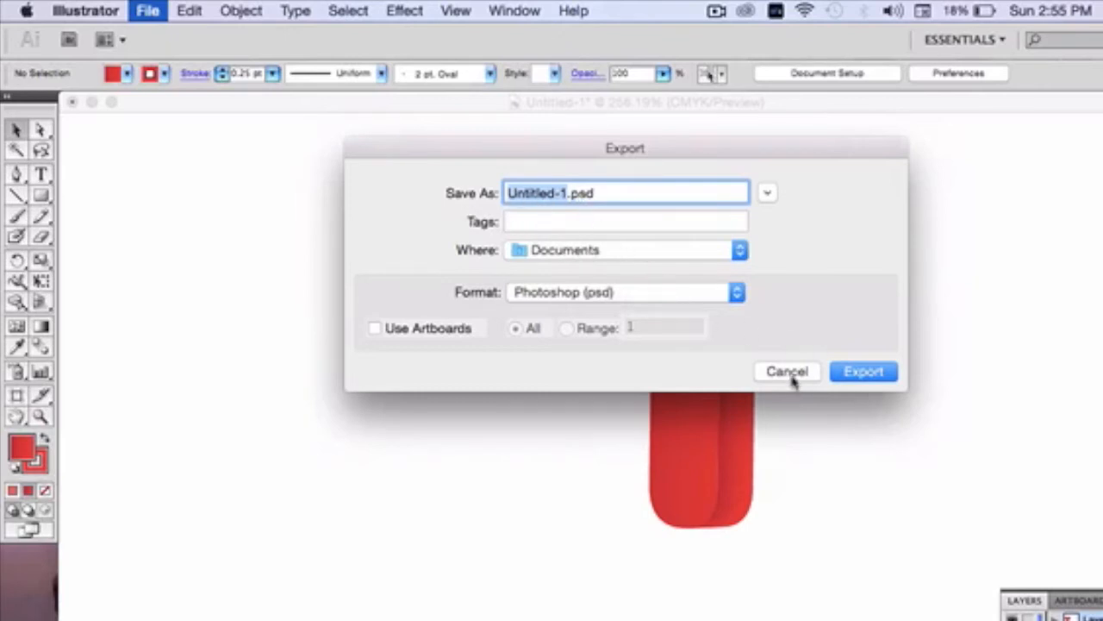
left_click(786, 371)
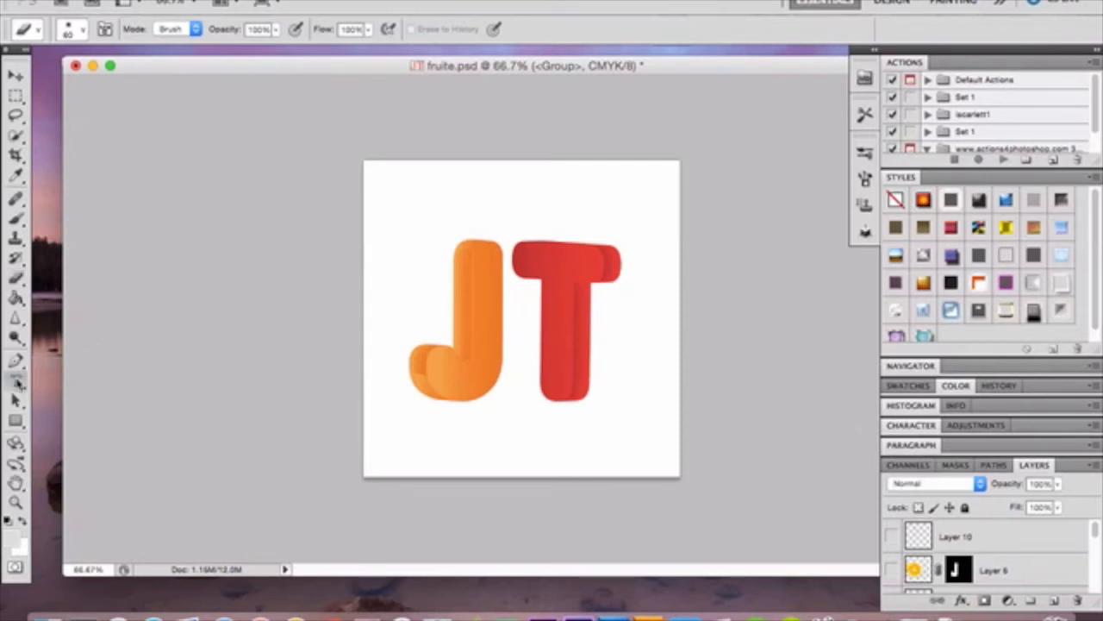
Step: Switch to the Type tool to add a J letter
left_click(16, 379)
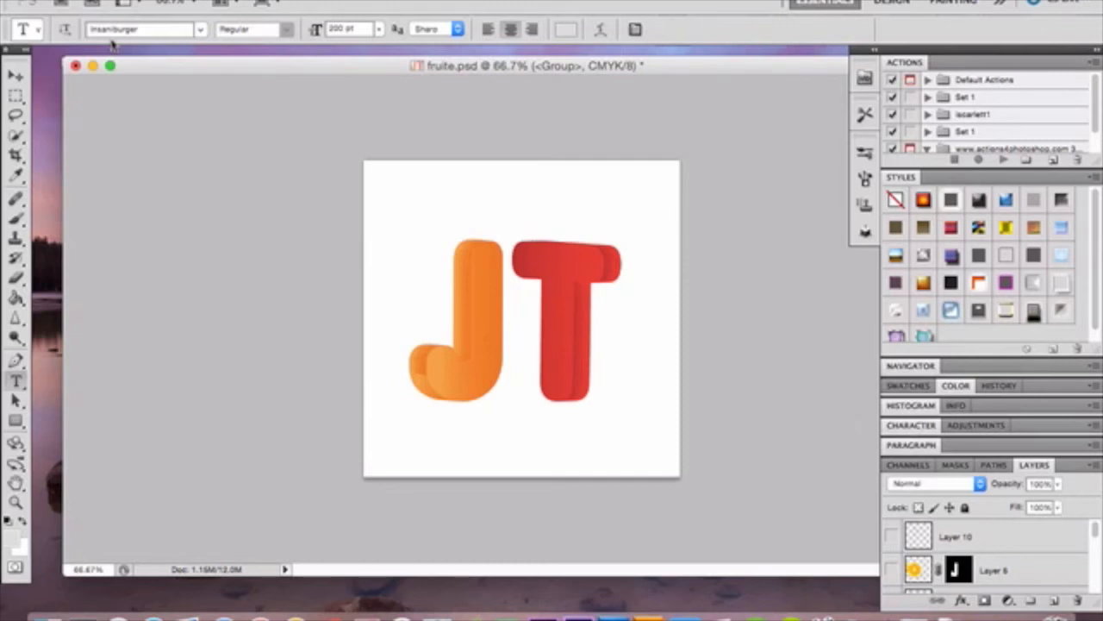
mouse_move(112, 47)
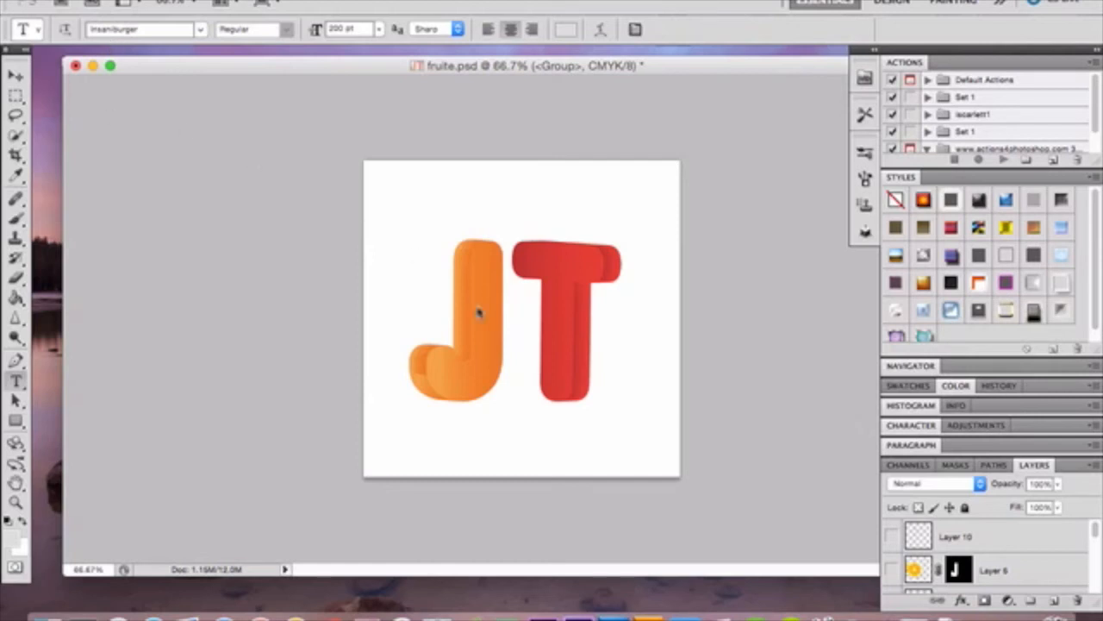
mouse_move(490, 321)
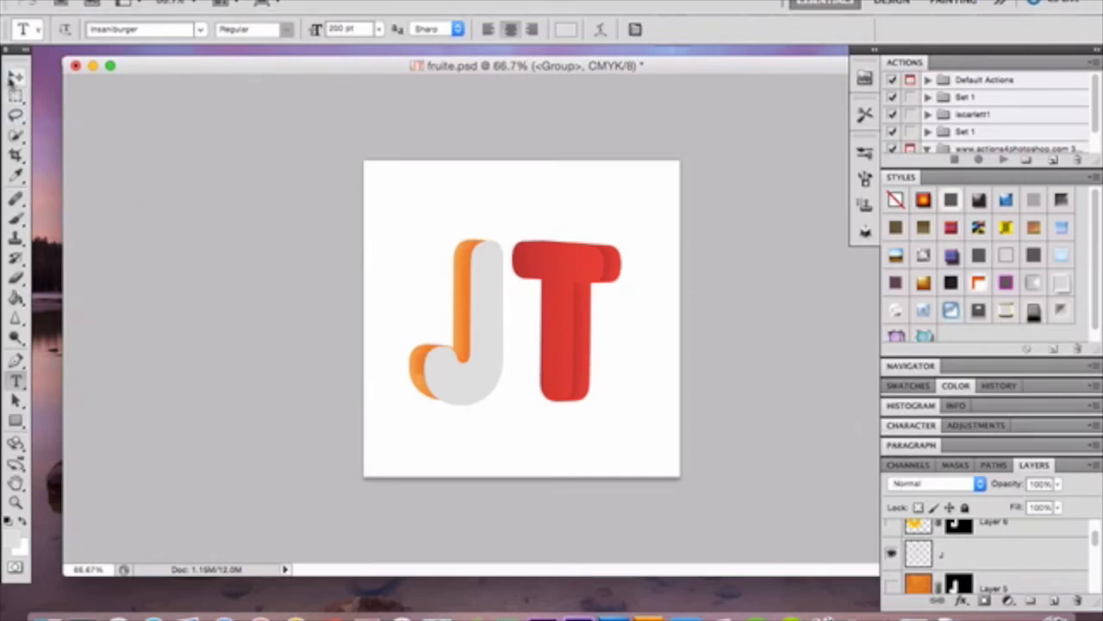
Step: Free Transform the grey J onto the orange J's front face and commit
left_click(16, 75)
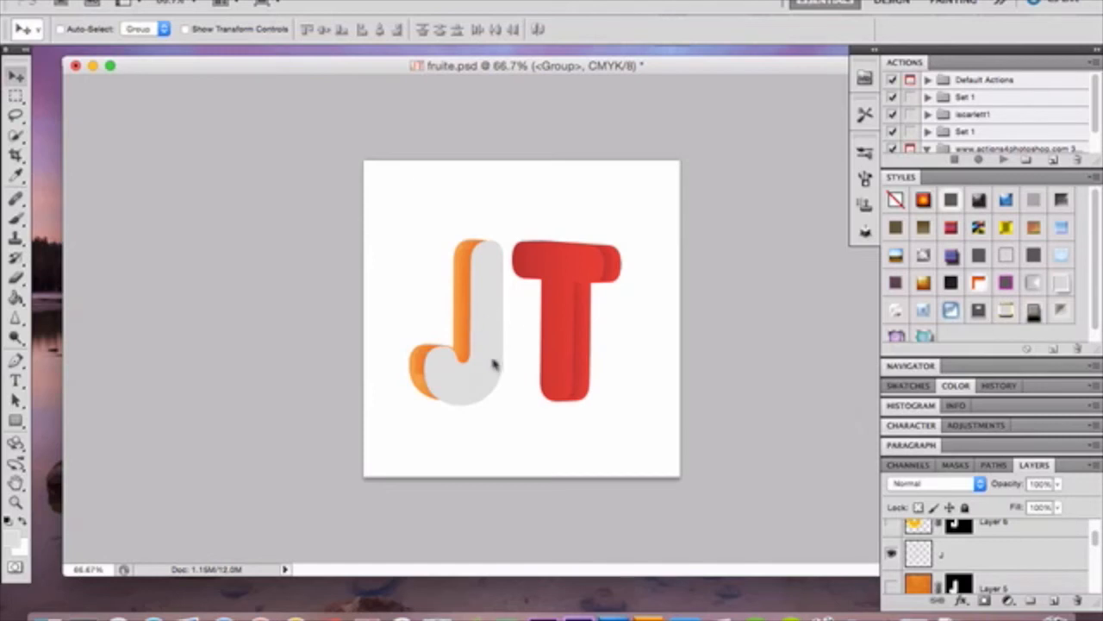
mouse_move(478, 384)
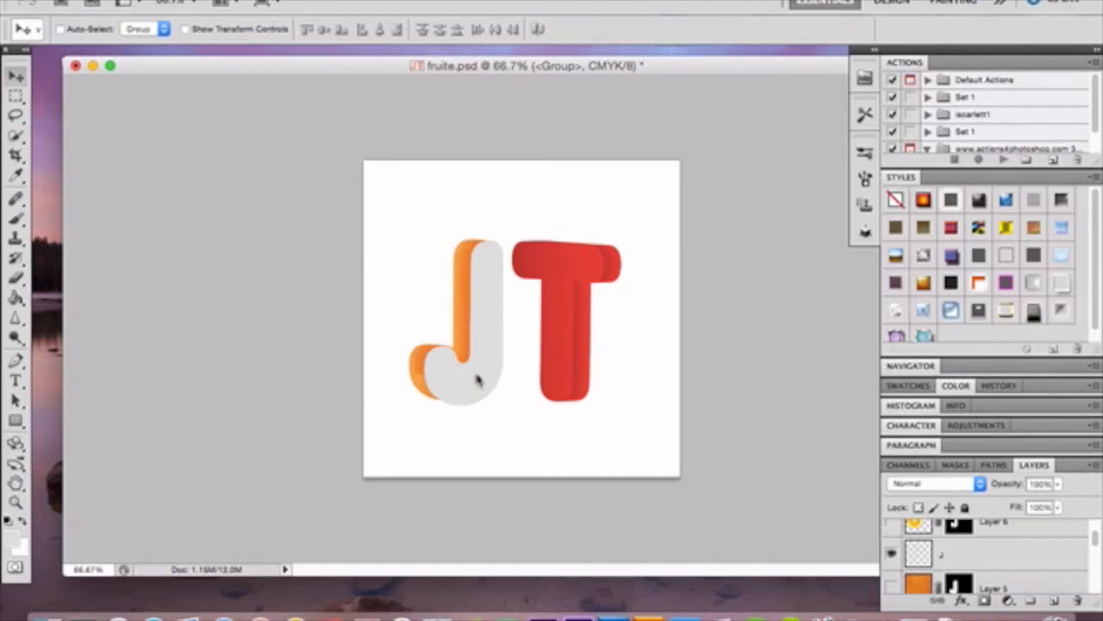
mouse_move(457, 371)
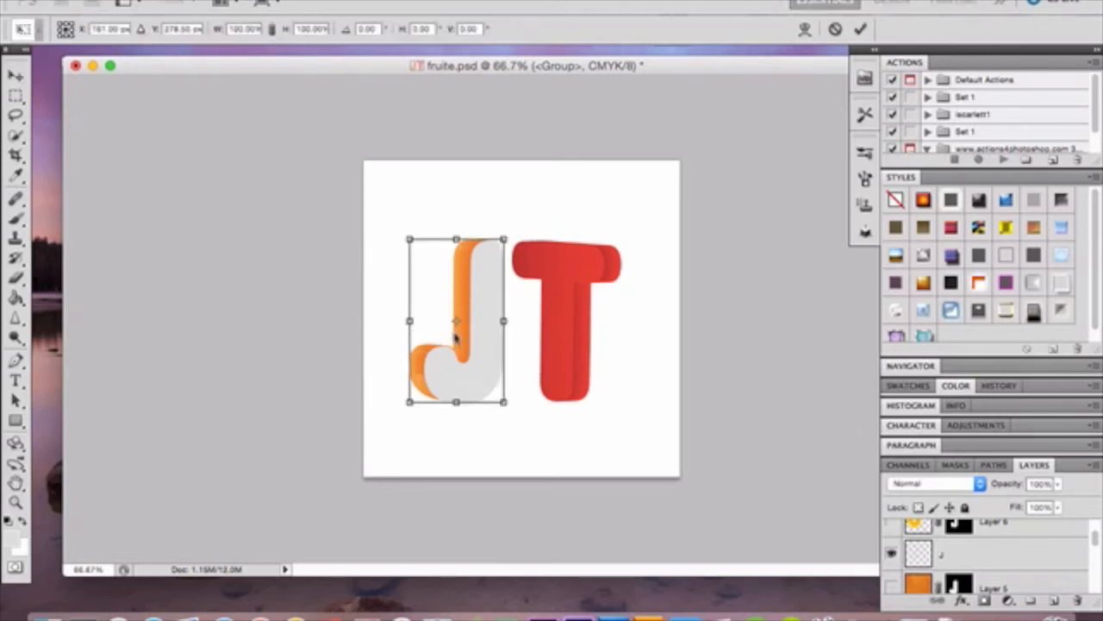
right_click(457, 336)
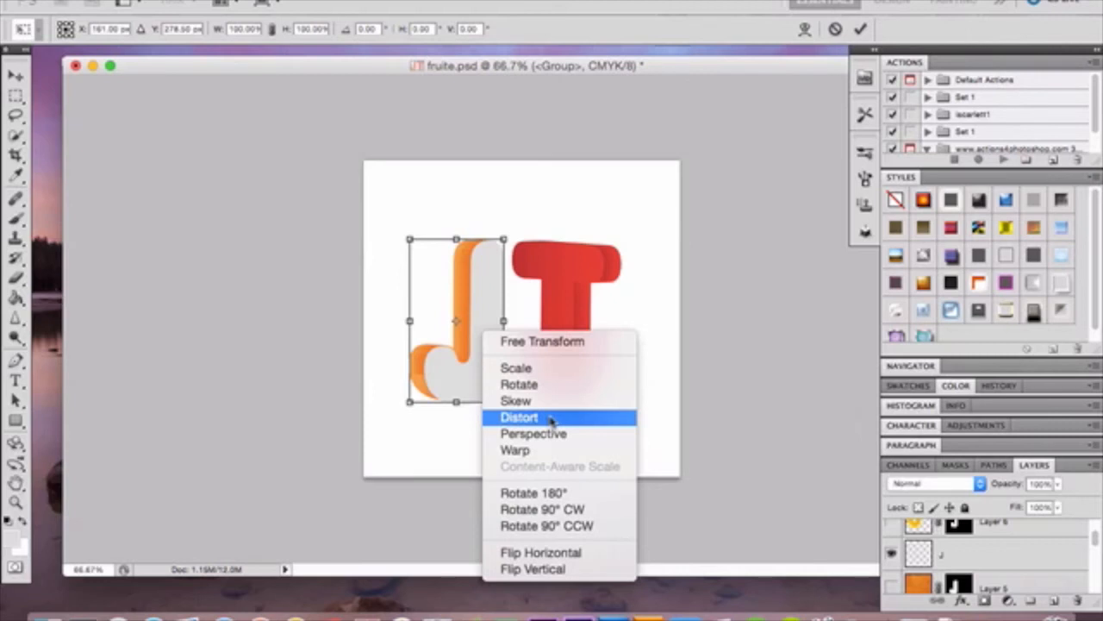
mouse_move(514, 449)
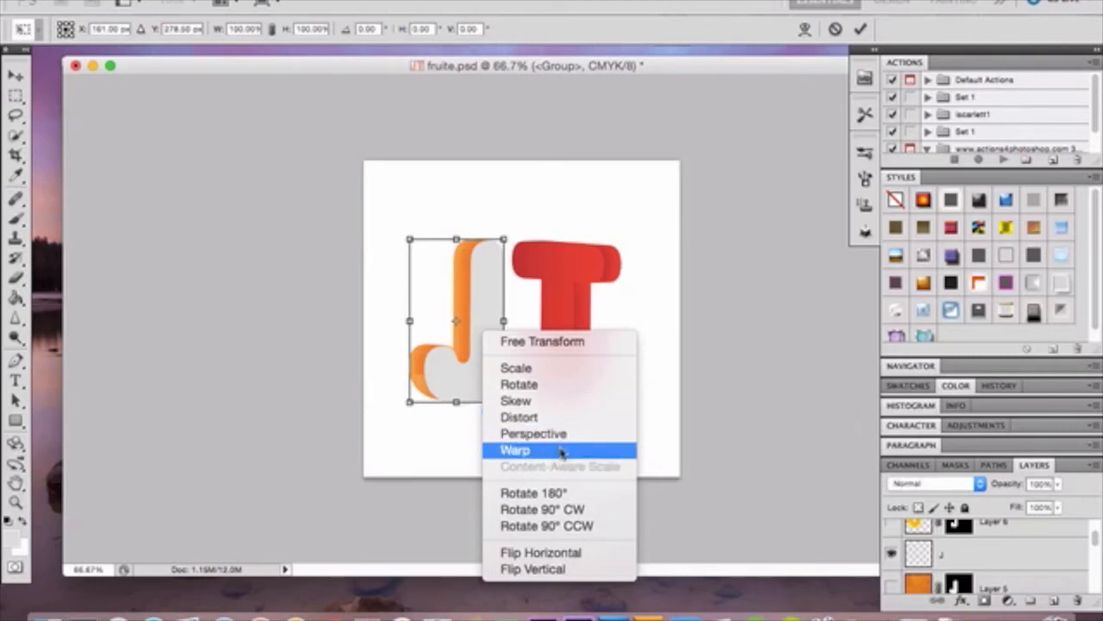
left_click(514, 449)
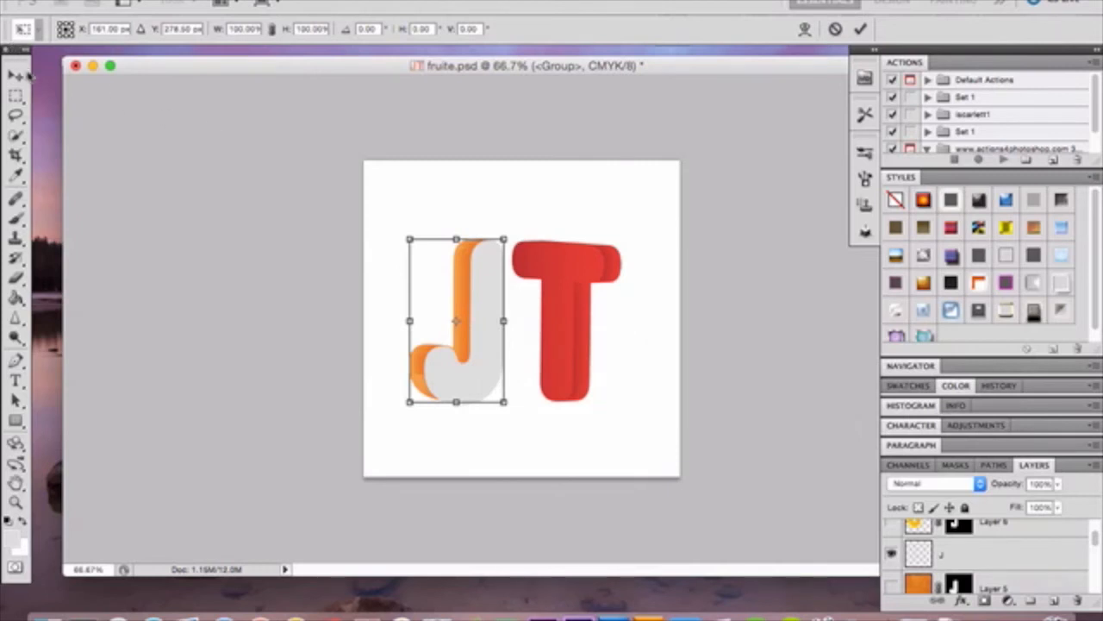
left_click(15, 76)
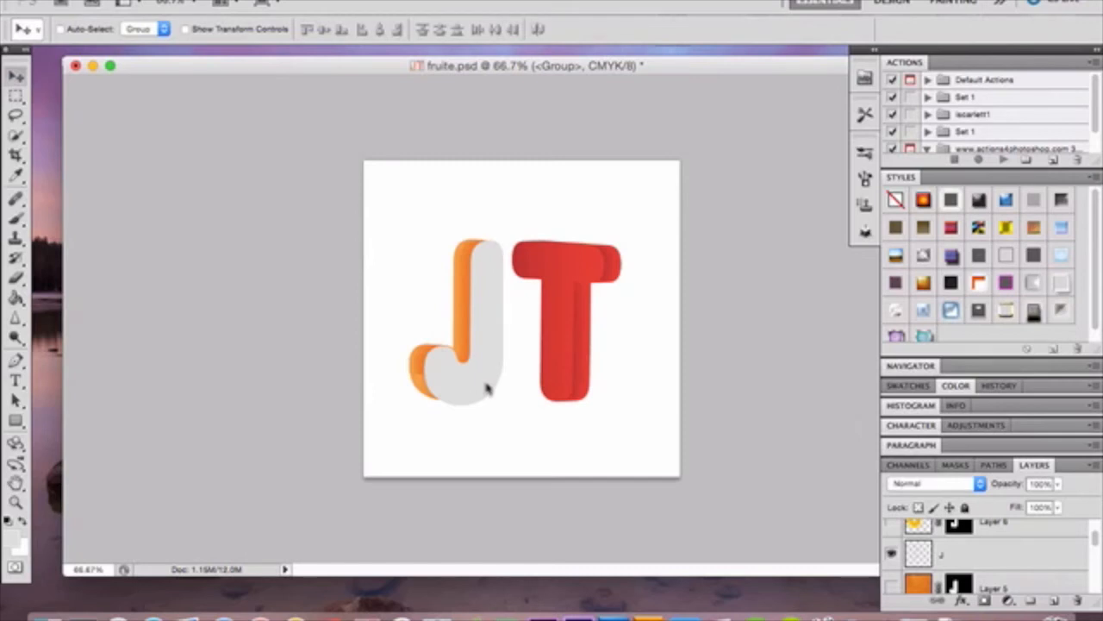
mouse_move(728, 533)
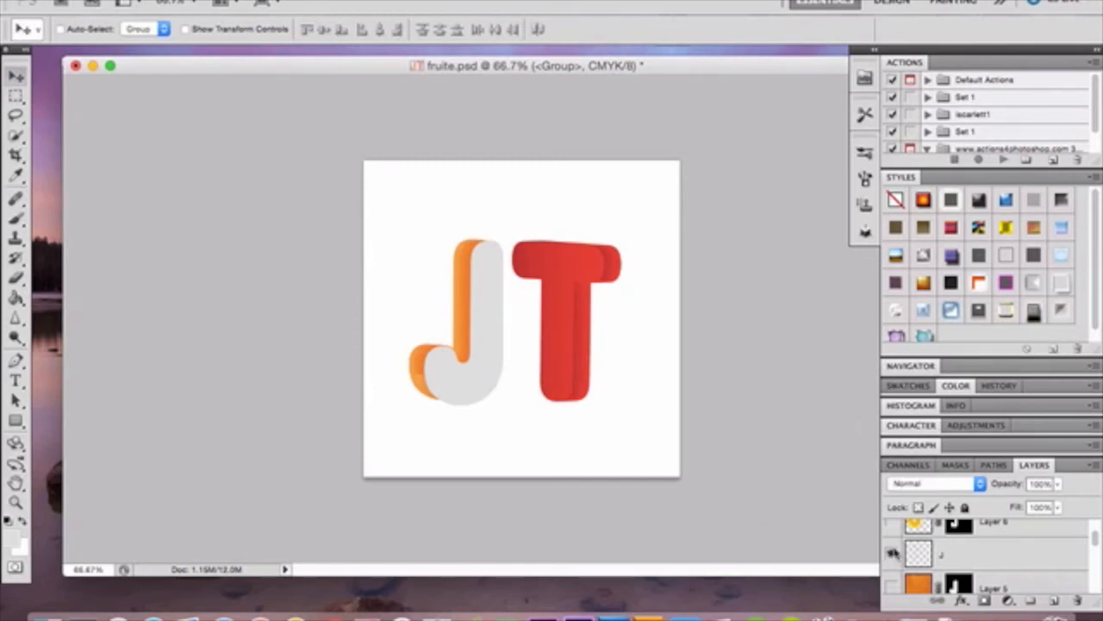
Step: Hide the grey J layer and disable the orange-slice layer's mask
left_click(894, 553)
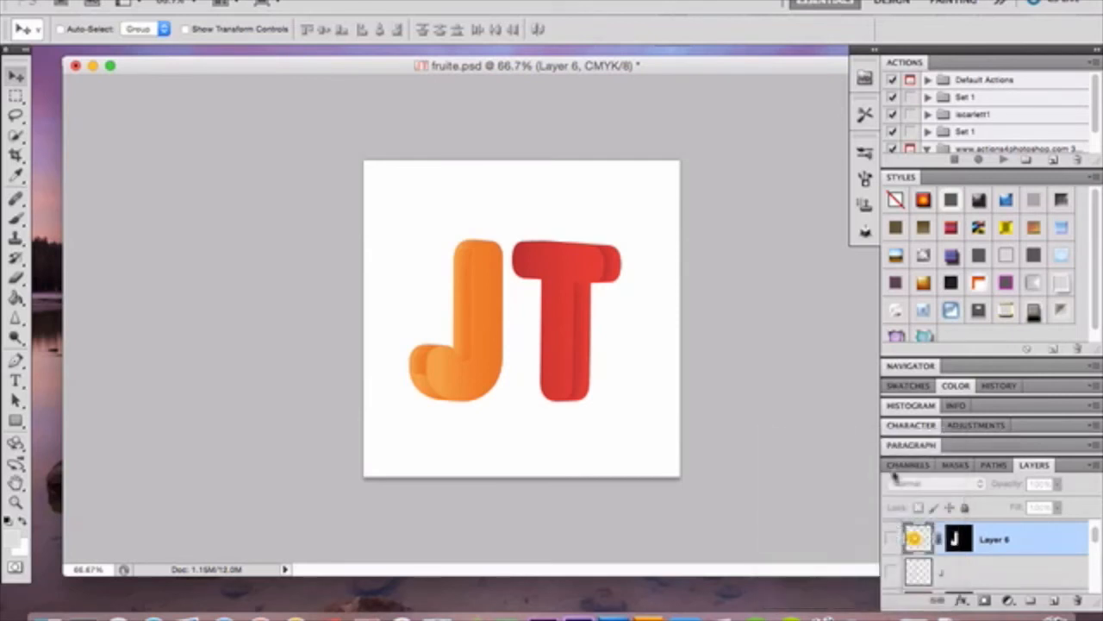
left_click(892, 540)
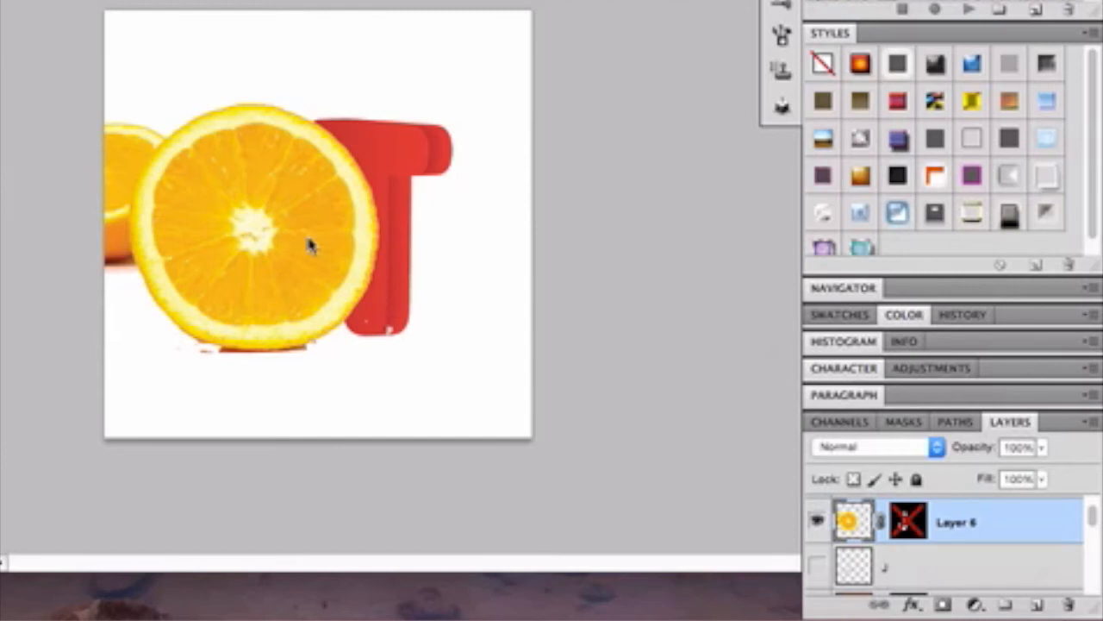
mouse_move(328, 188)
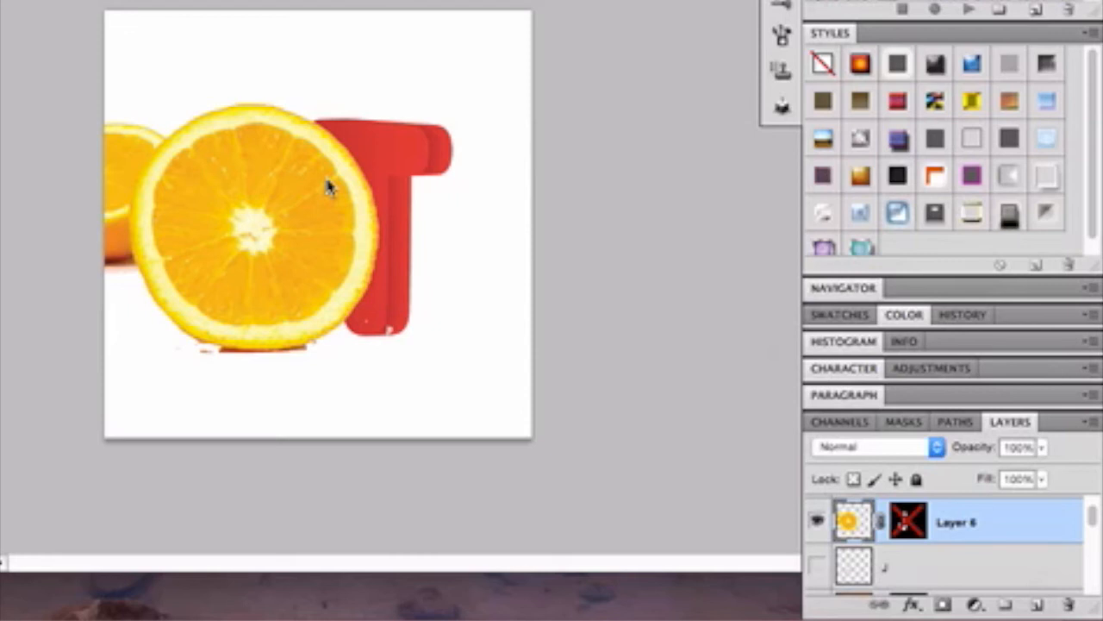
mouse_move(367, 291)
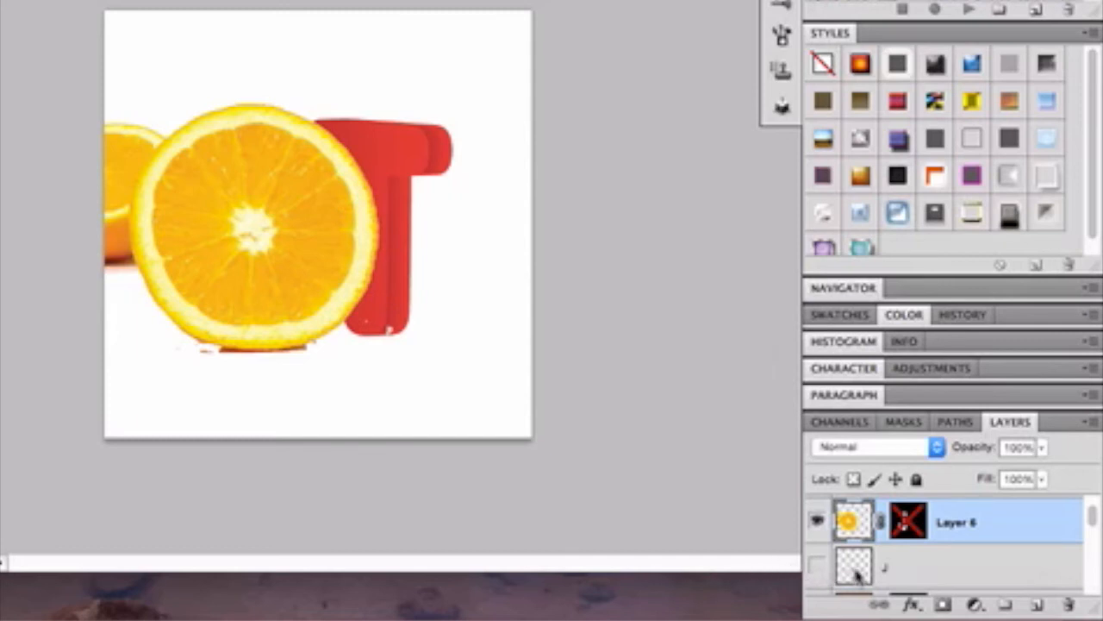
mouse_move(853, 569)
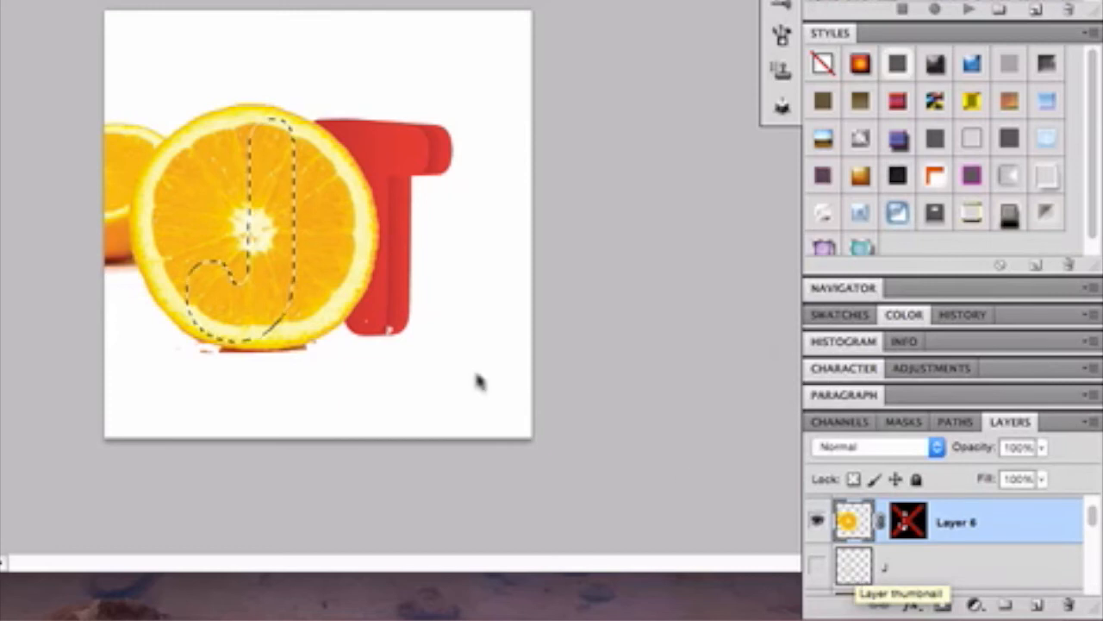
mouse_move(298, 190)
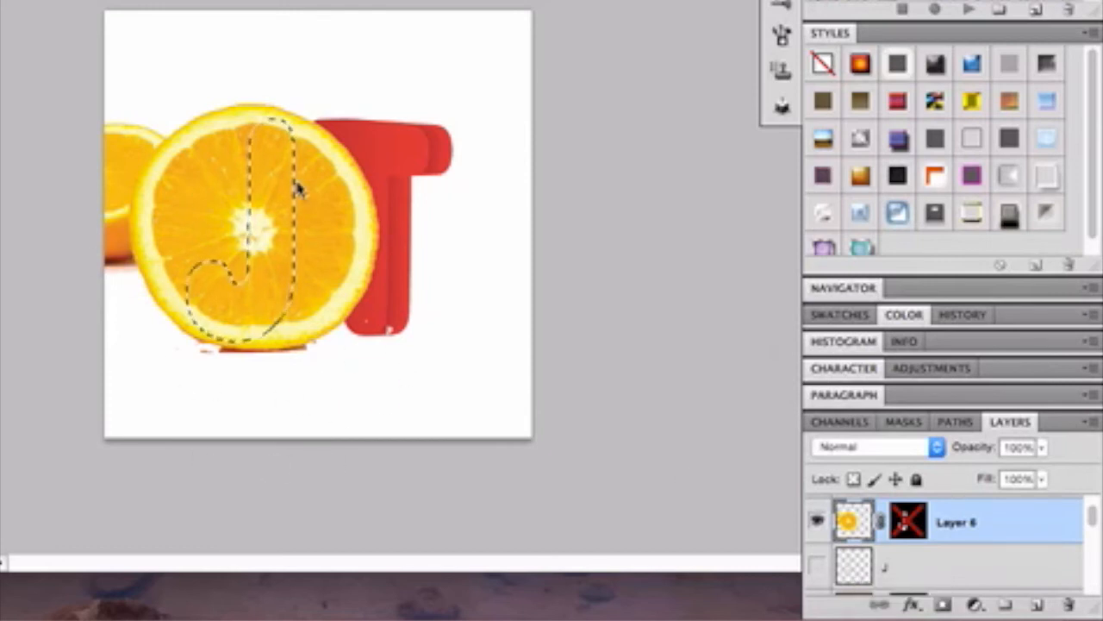
mouse_move(728, 466)
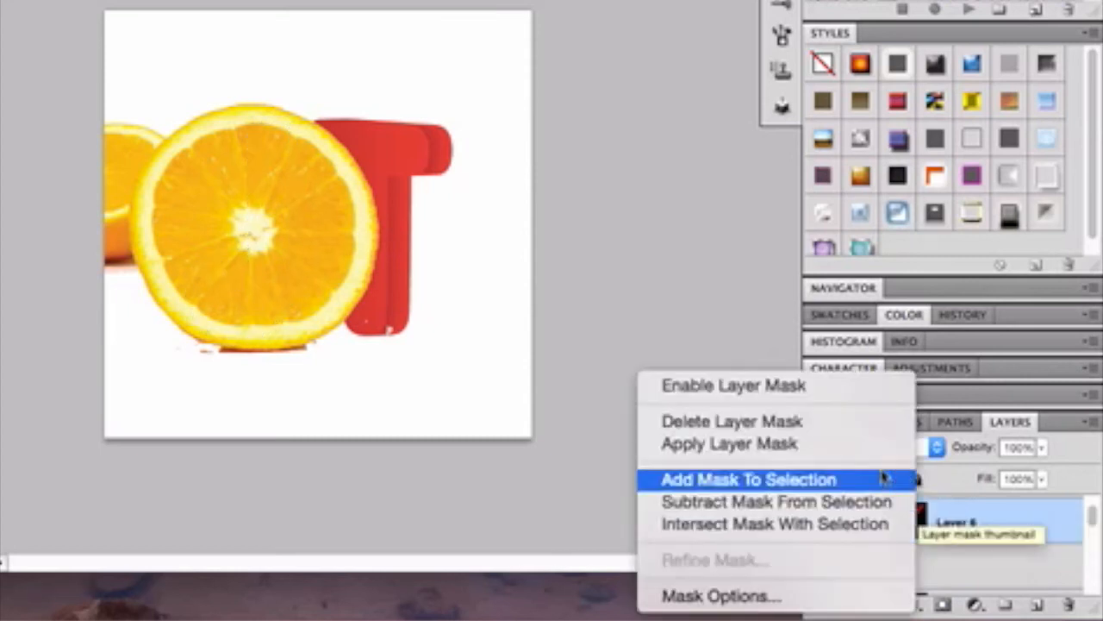
Step: Add the J selection to the mask so the orange slice fills the front face
left_click(748, 480)
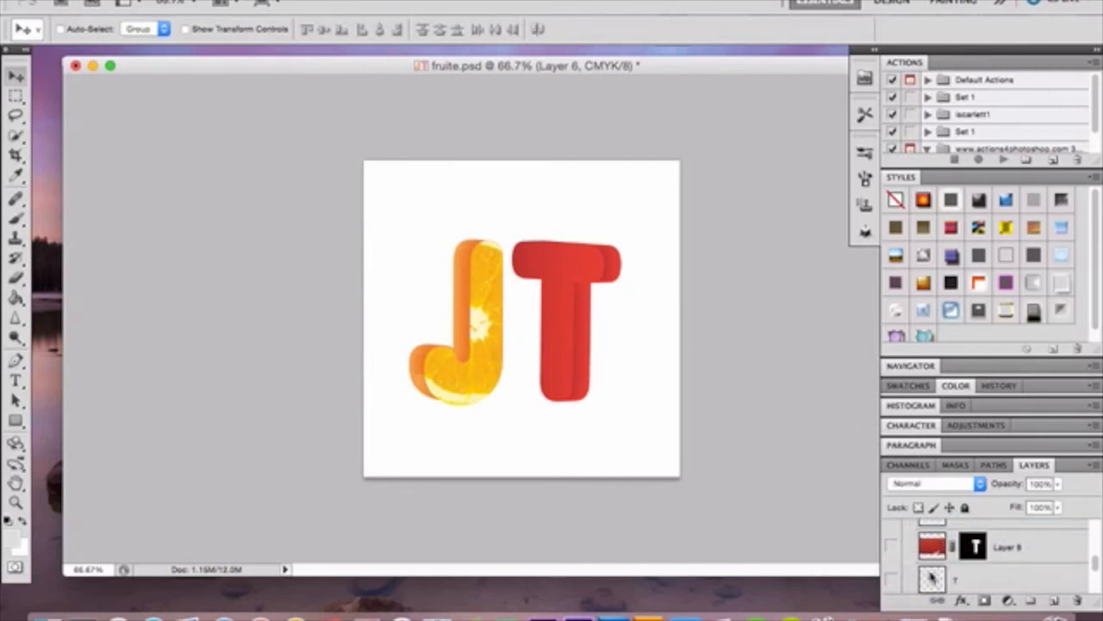
Step: Show the strawberry texture layer on the T and the stem-and-leaf topper layer
left_click(892, 548)
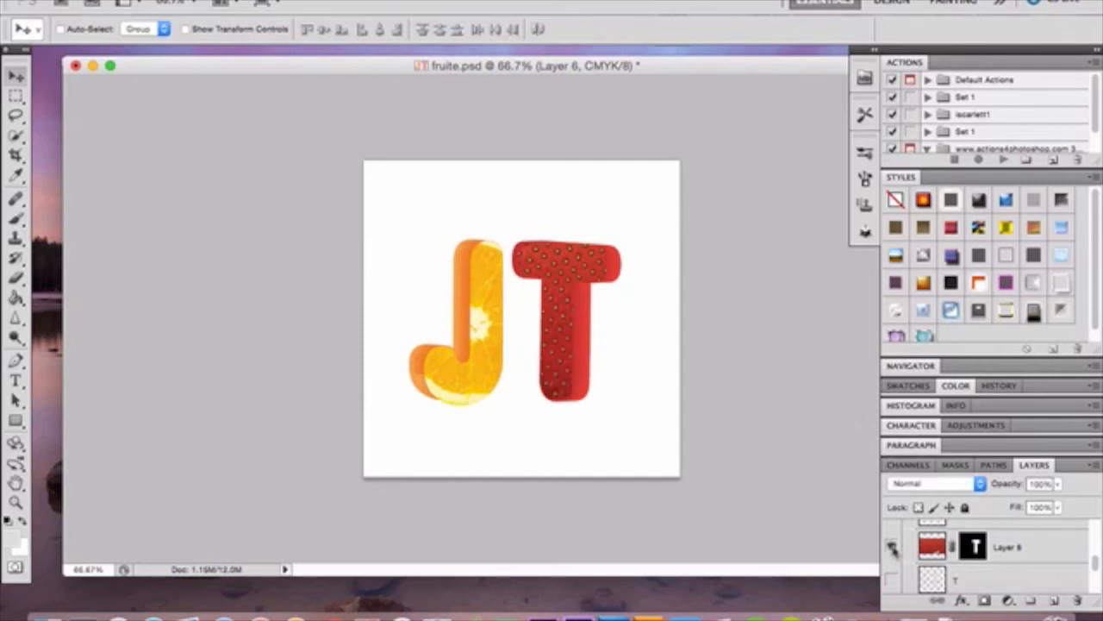
left_click(1007, 550)
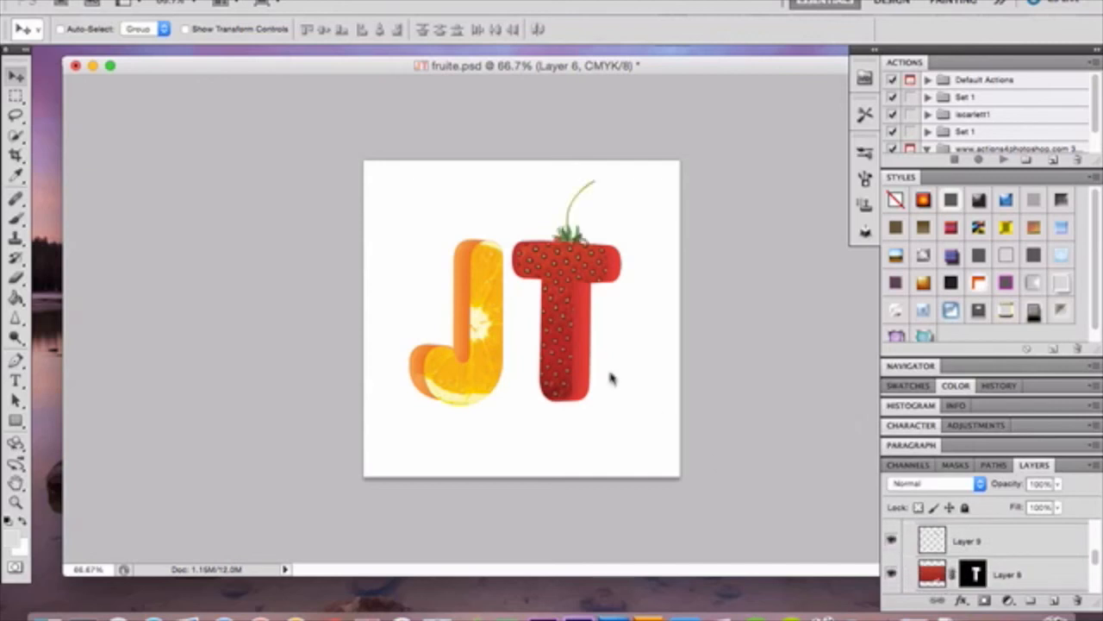
mouse_move(608, 297)
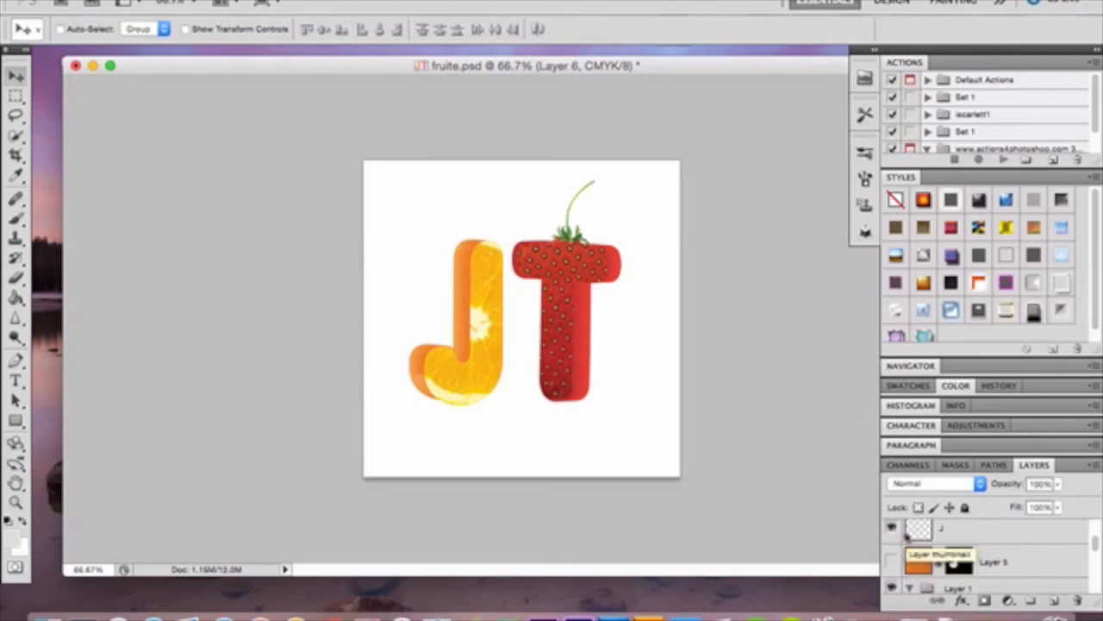
Step: Make Layer 10, above Layer 6, visible to show the J's small topper
left_click(995, 555)
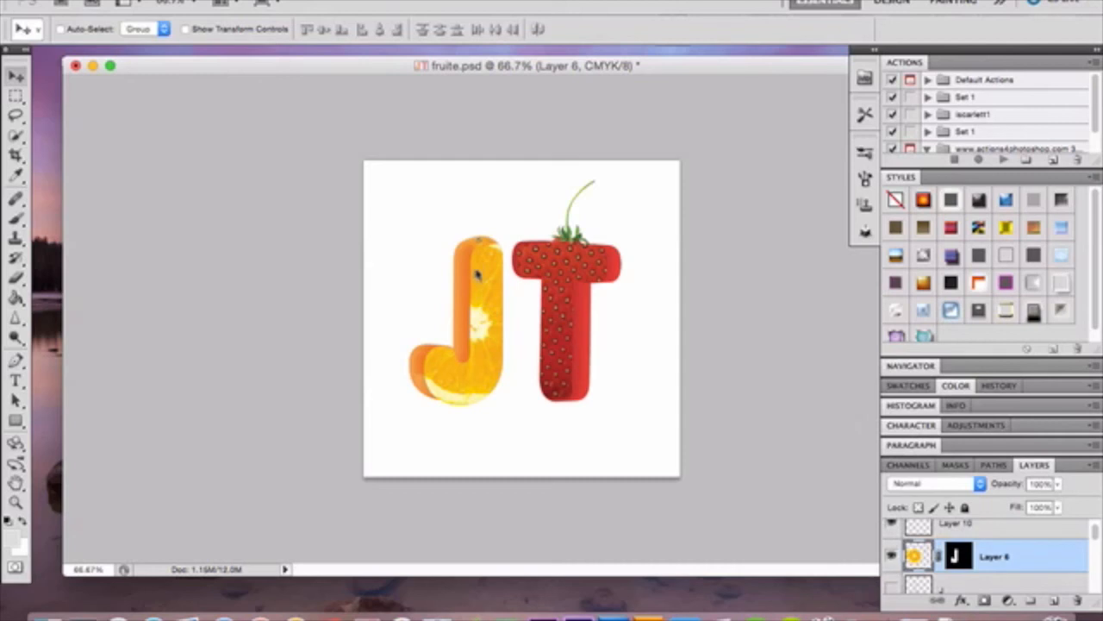
mouse_move(469, 323)
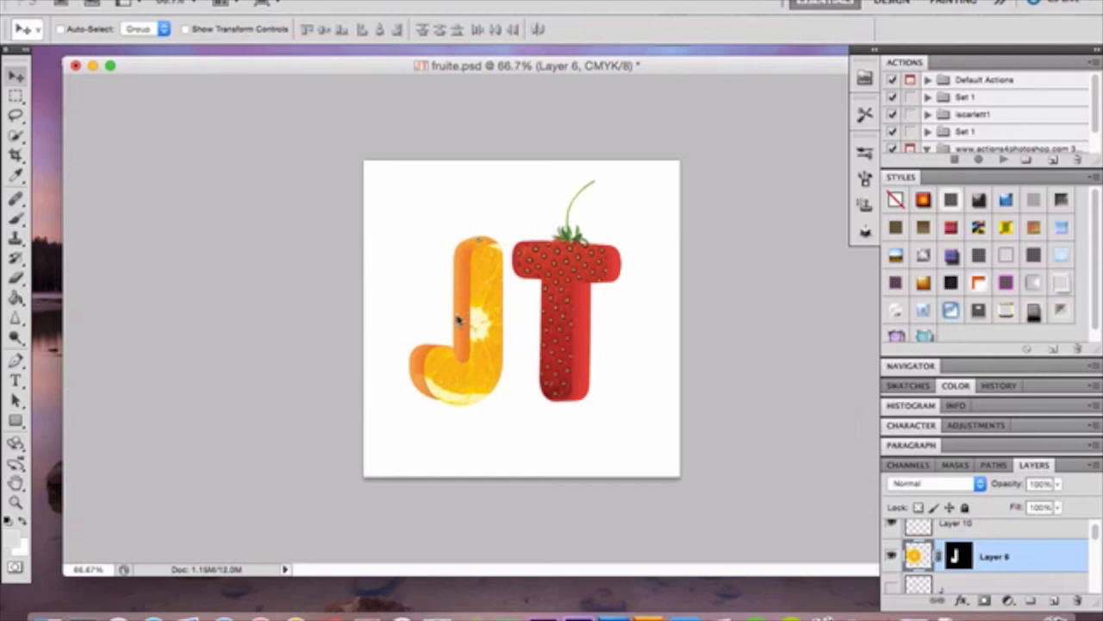
mouse_move(349, 72)
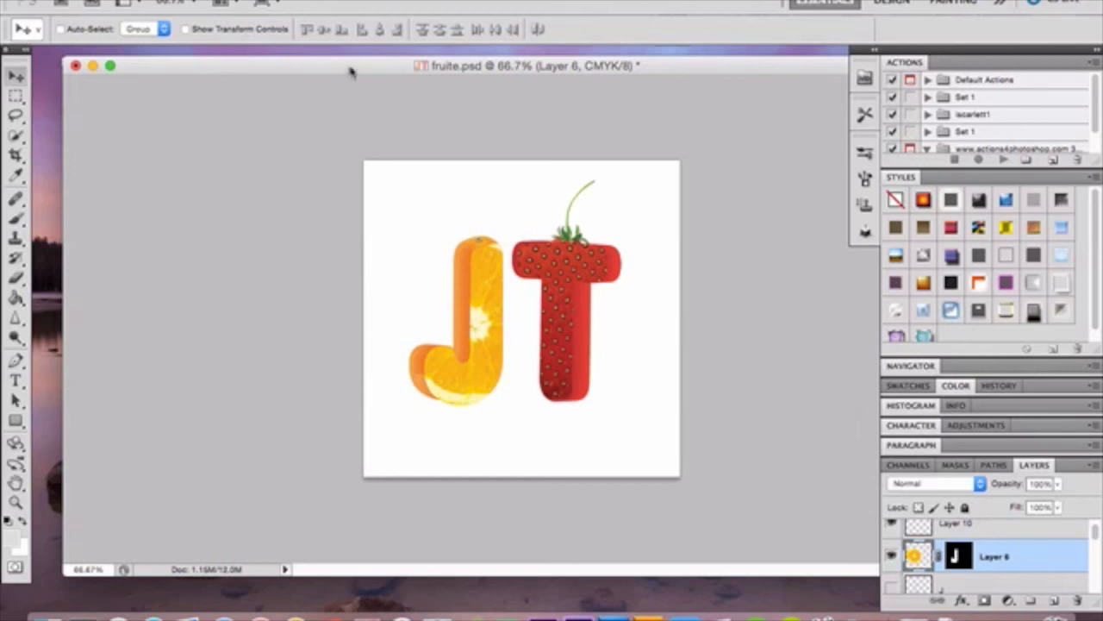